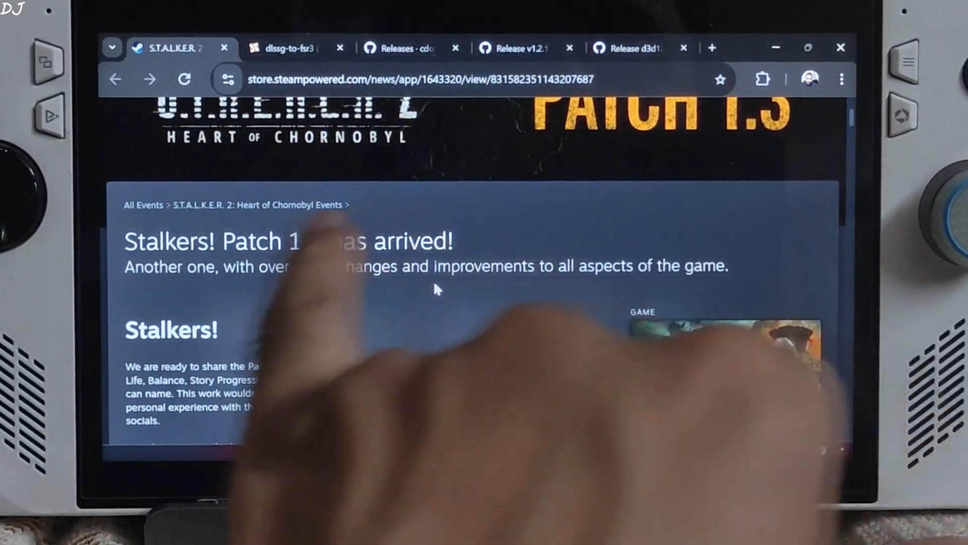
{"action": "mouse_move", "coordinate": [436, 289]}
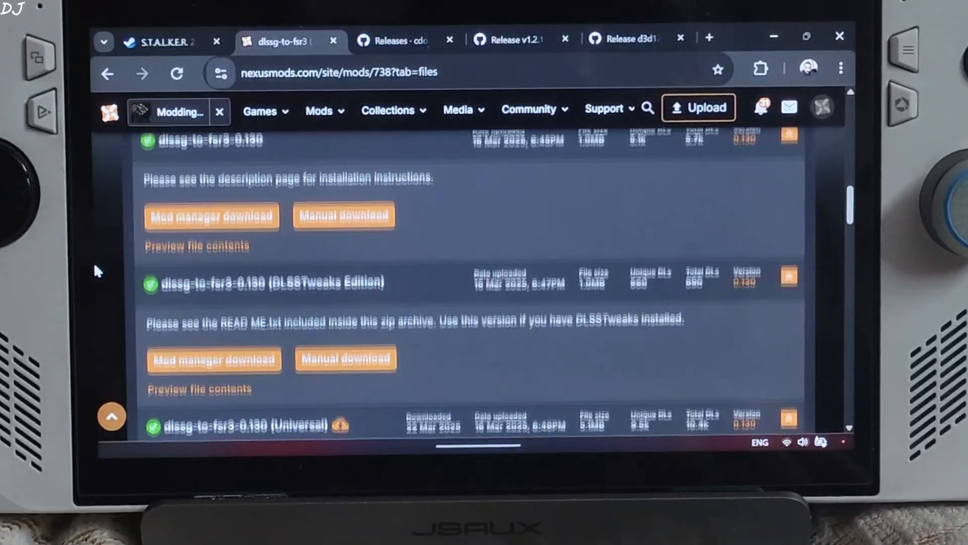
Start the manual download of dlssg-to-fsr3 0.130 Universal edition from Nexus Mods.
{"action": "scroll", "scroll_direction": "down", "scroll_amount": 3}
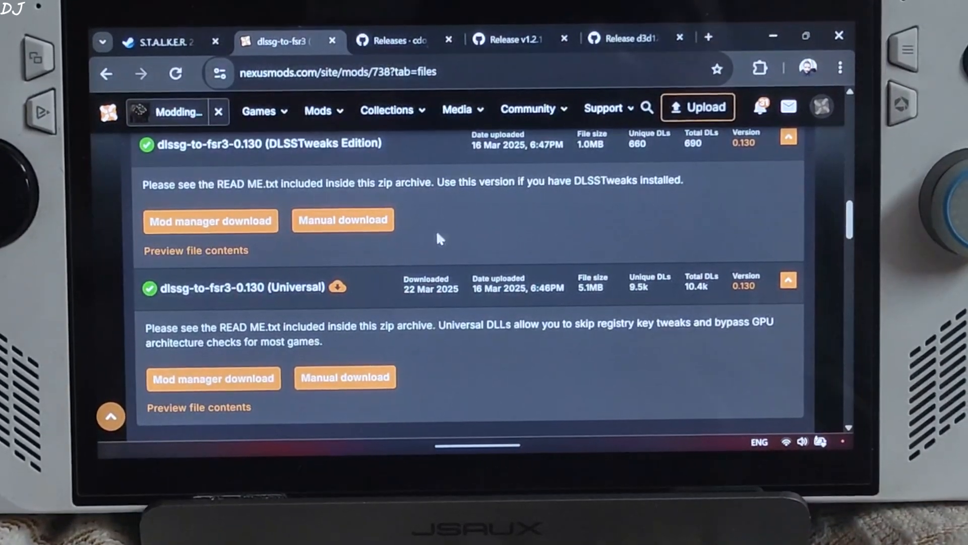
{"action": "mouse_move", "coordinate": [587, 182]}
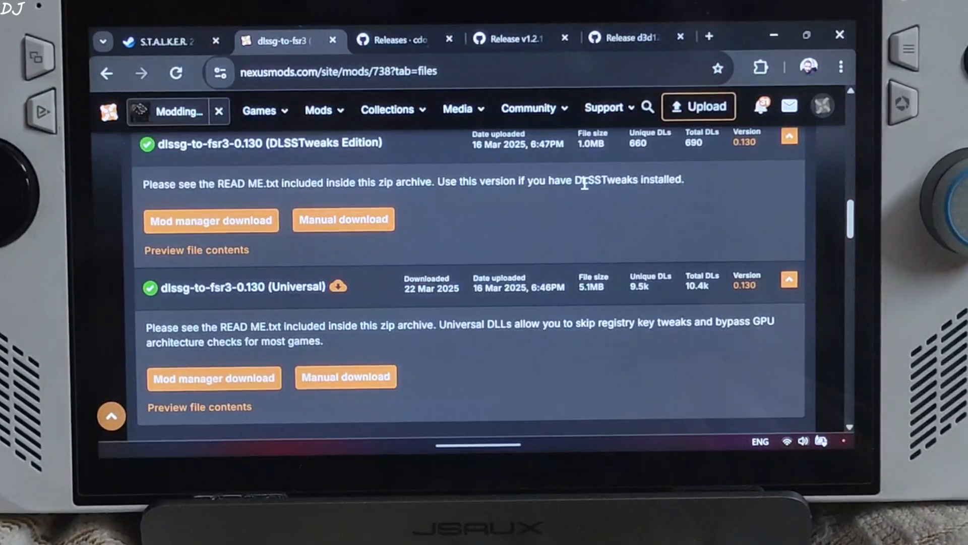
{"action": "mouse_move", "coordinate": [414, 379]}
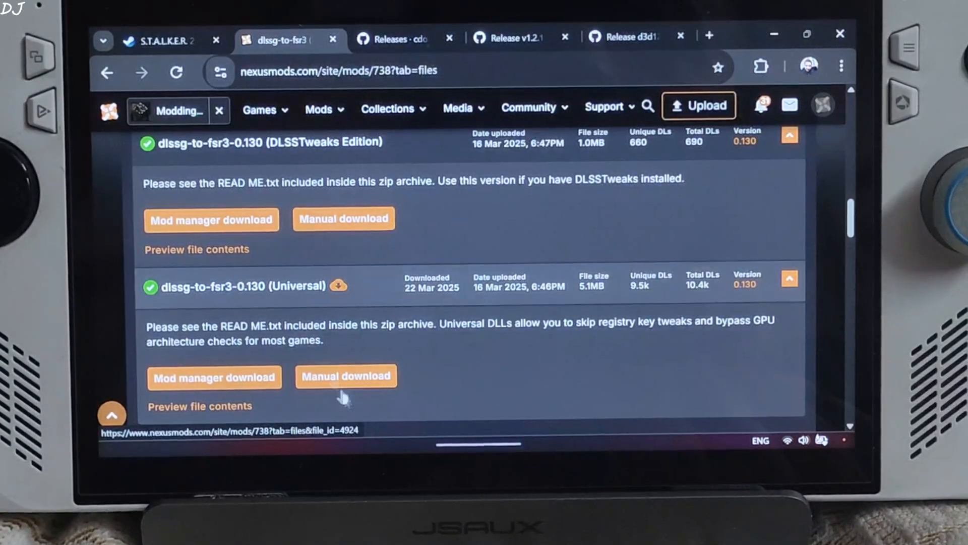
{"action": "left_click", "coordinate": [346, 375]}
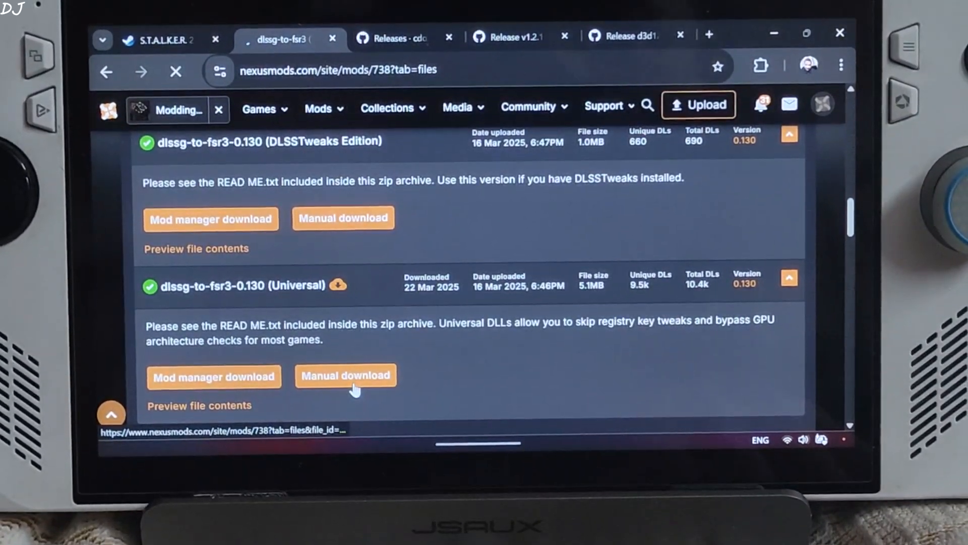
{"action": "left_click", "coordinate": [345, 375]}
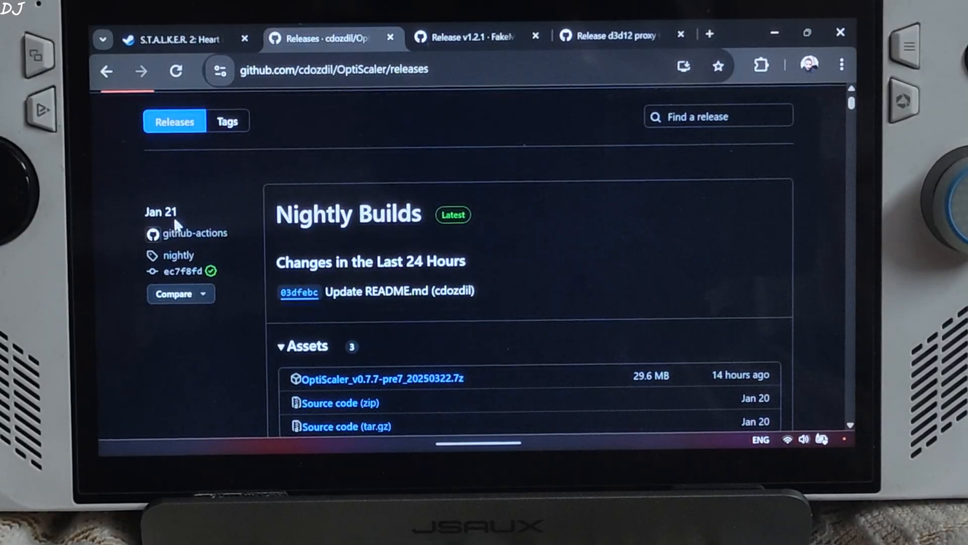
Scroll the OptiScaler, fakenvapi and d3d12 proxy release pages down to their Assets lists.
{"action": "scroll", "scroll_direction": "down", "scroll_amount": 3}
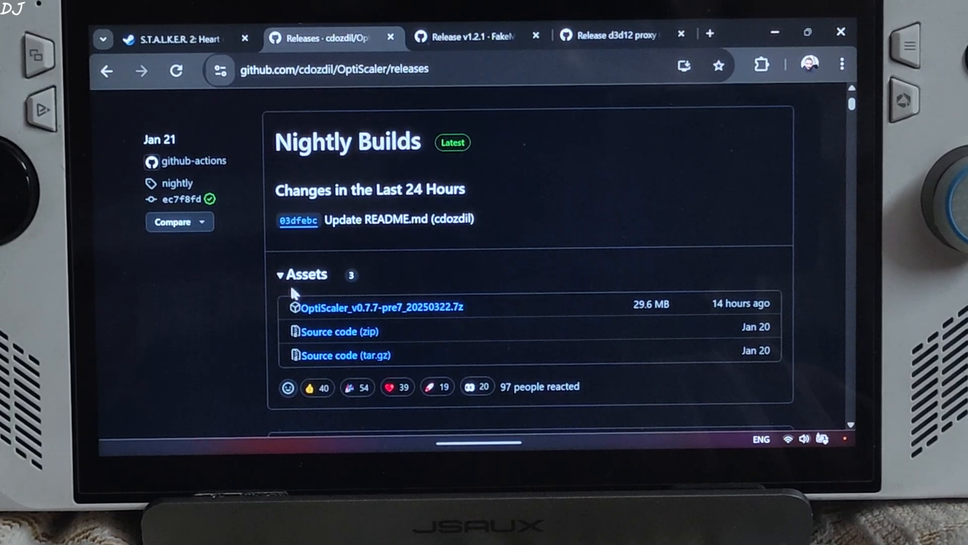
{"action": "mouse_move", "coordinate": [506, 311]}
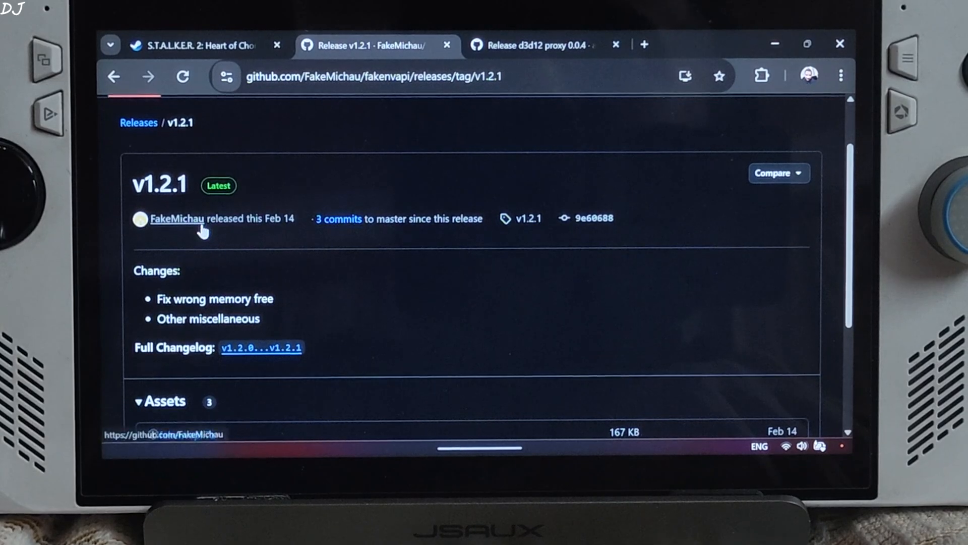
{"action": "scroll", "scroll_direction": "down", "scroll_amount": 3}
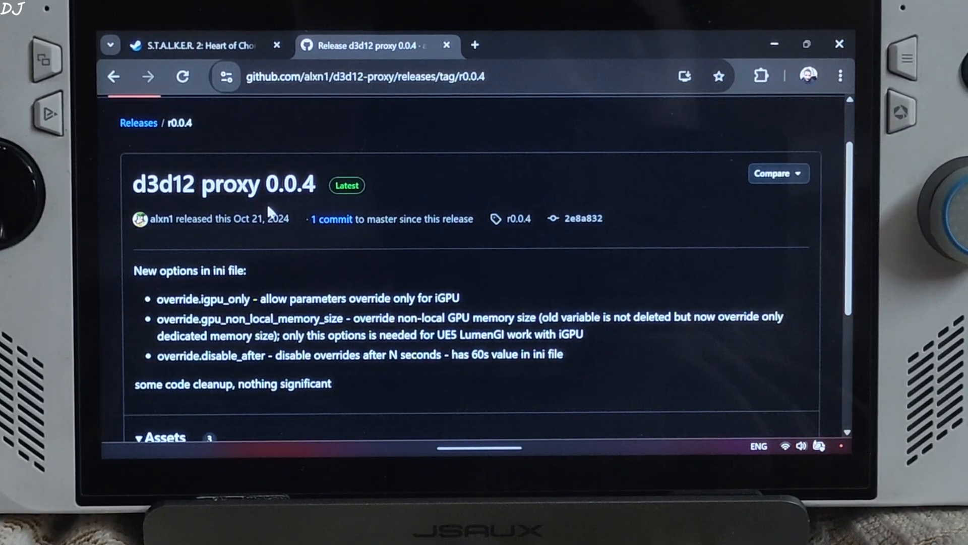
{"action": "scroll", "scroll_direction": "down", "scroll_amount": 3}
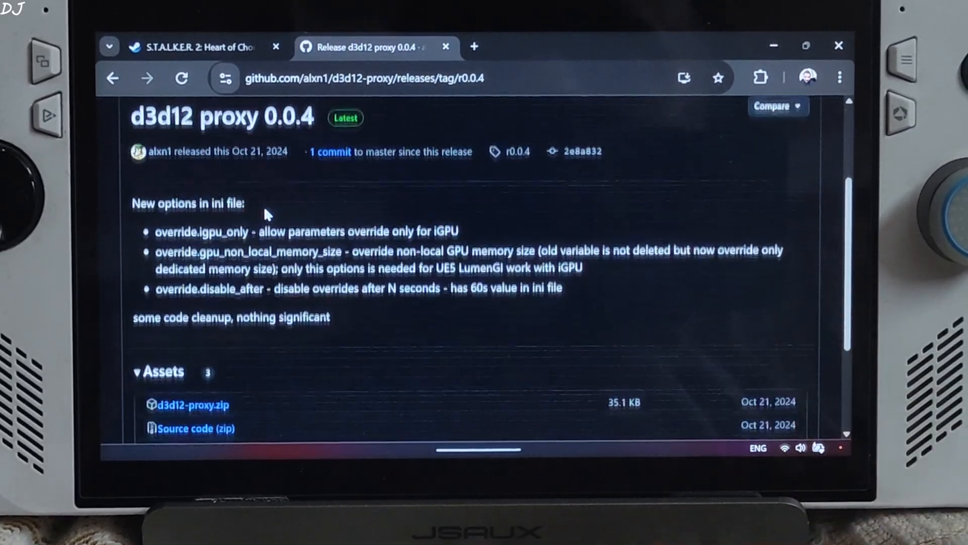
{"action": "scroll", "scroll_direction": "down", "scroll_amount": 3}
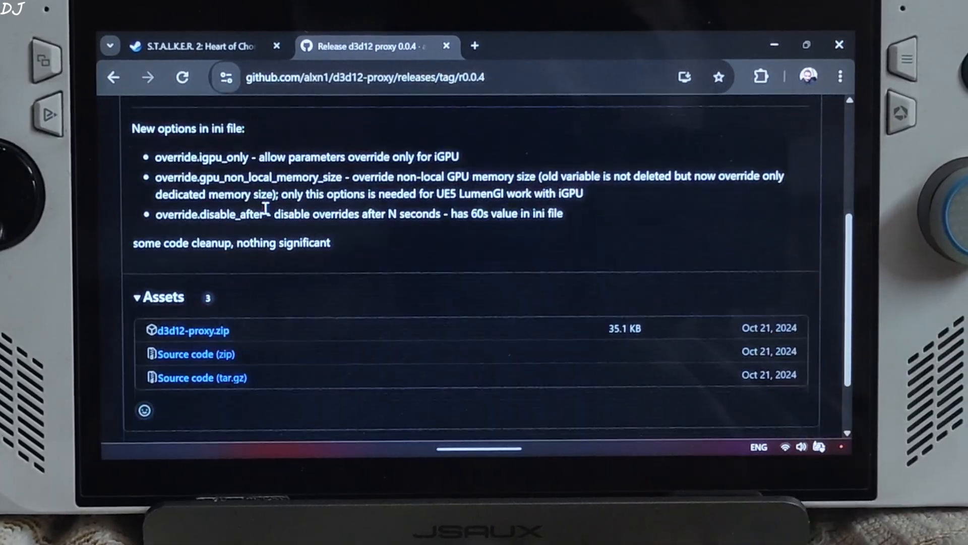
{"action": "mouse_move", "coordinate": [259, 334]}
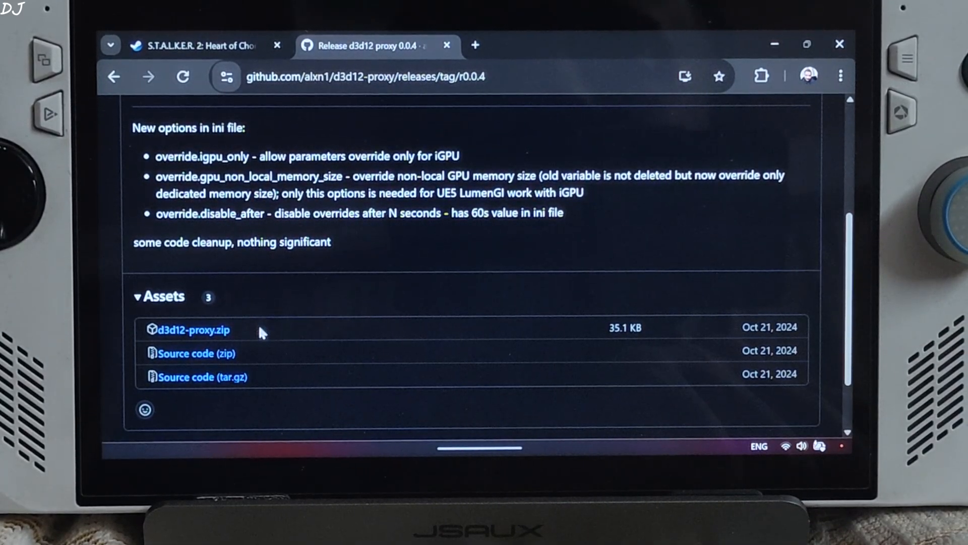
{"action": "mouse_move", "coordinate": [195, 353]}
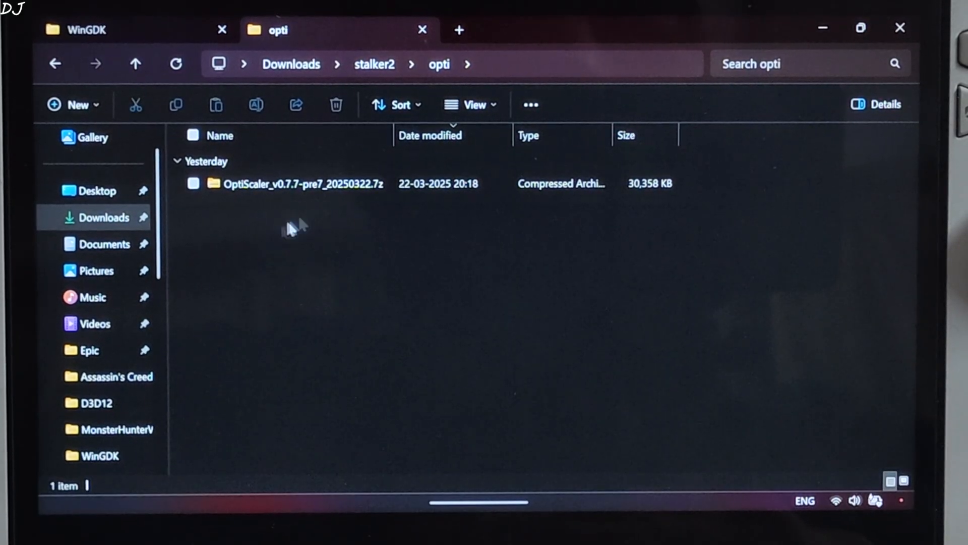
Copy OptiScaler.dll, OptiScaler.ini, libxess.dll and amd_fidelityfx_dx12.dll from the OptiScaler v0.7.7-pre7 archive.
{"action": "double_click", "coordinate": [304, 184]}
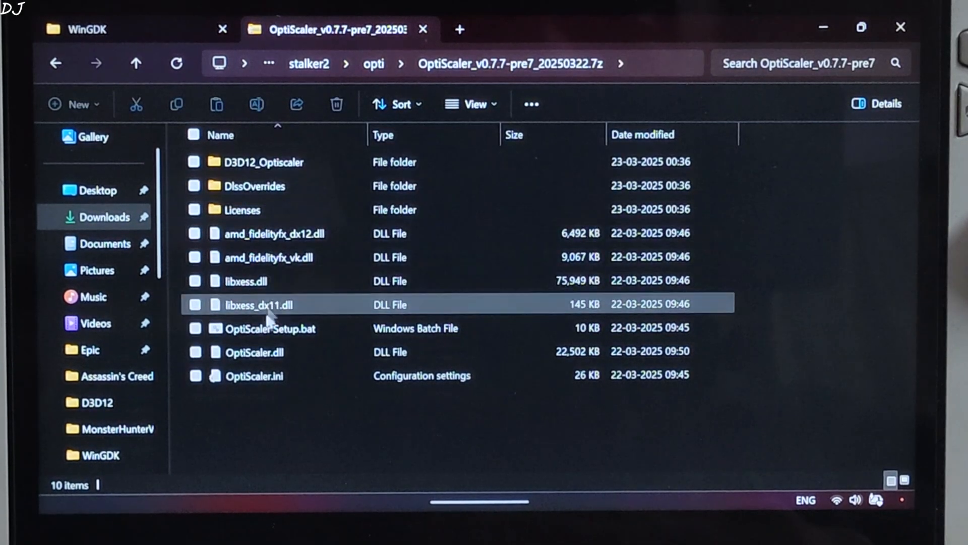
{"action": "left_click", "coordinate": [254, 375]}
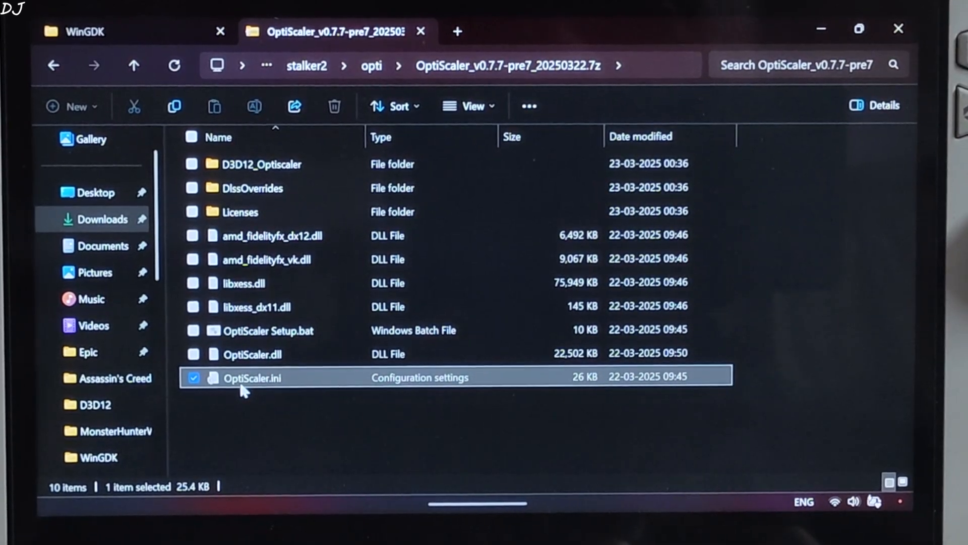
{"action": "left_click", "coordinate": [252, 353]}
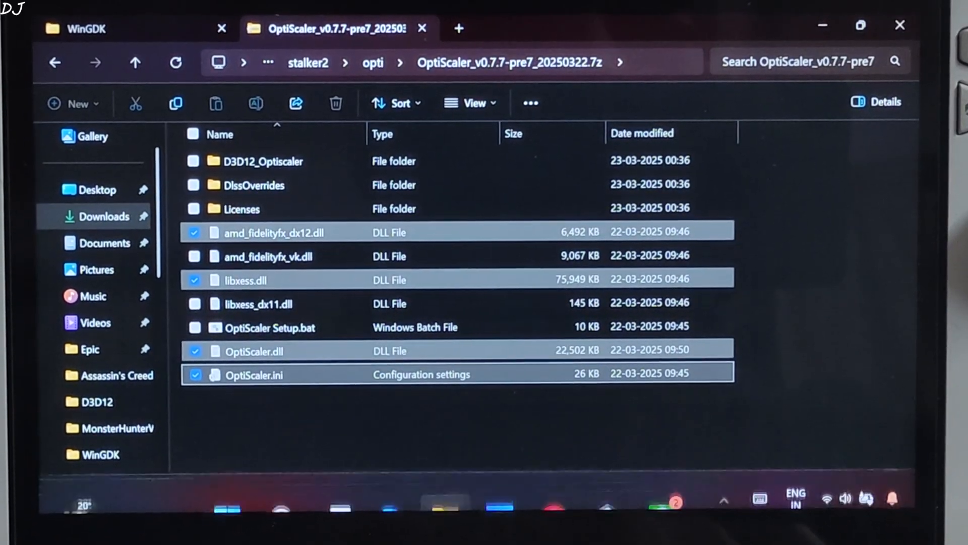
{"action": "left_click", "coordinate": [660, 480]}
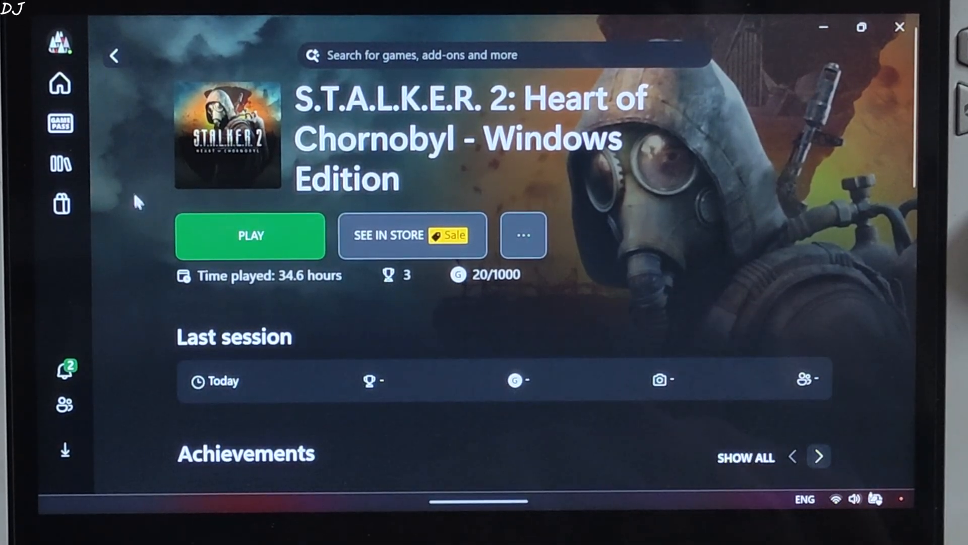
From the Xbox library, browse S.T.A.L.K.E.R. 2's game files to open its install folder E:\xbox.
{"action": "left_click", "coordinate": [62, 163]}
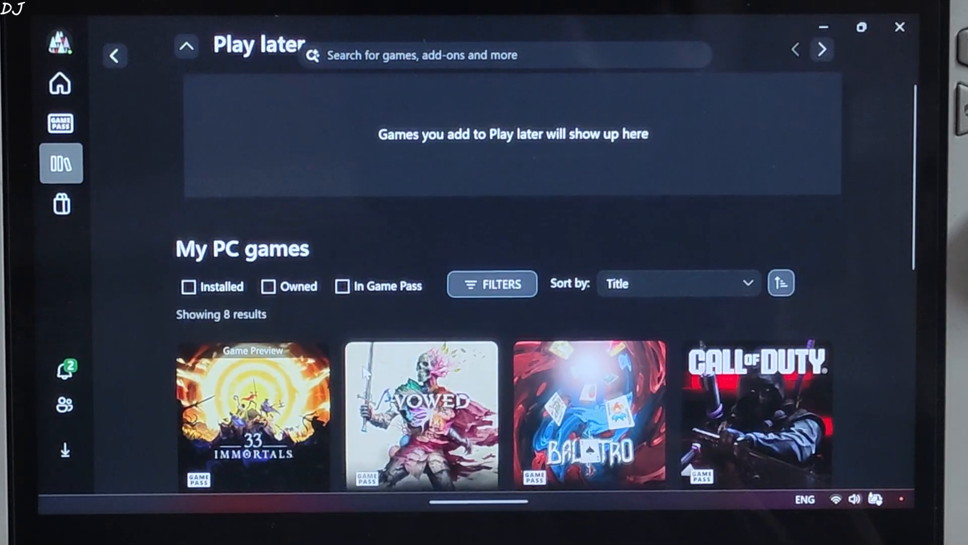
{"action": "scroll", "scroll_direction": "down", "scroll_amount": 3}
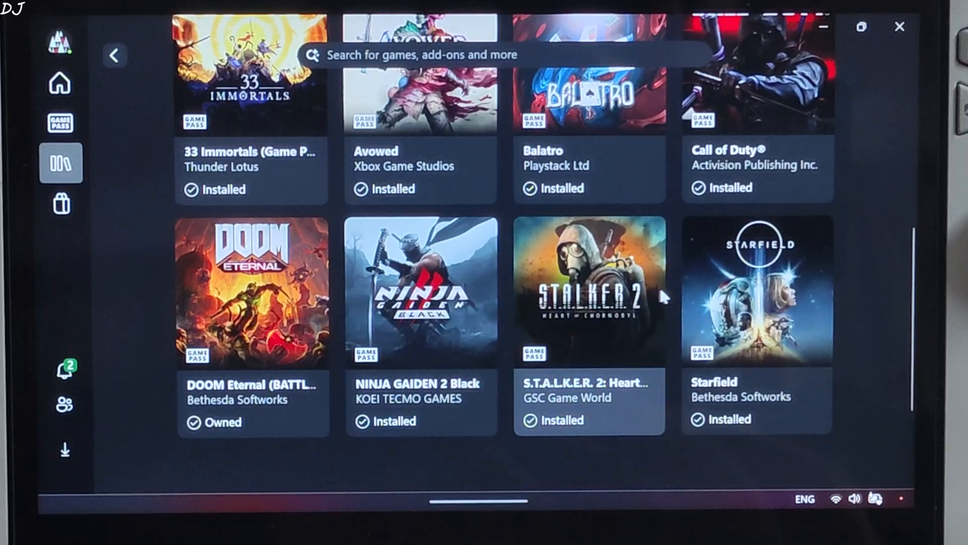
{"action": "left_click", "coordinate": [588, 291]}
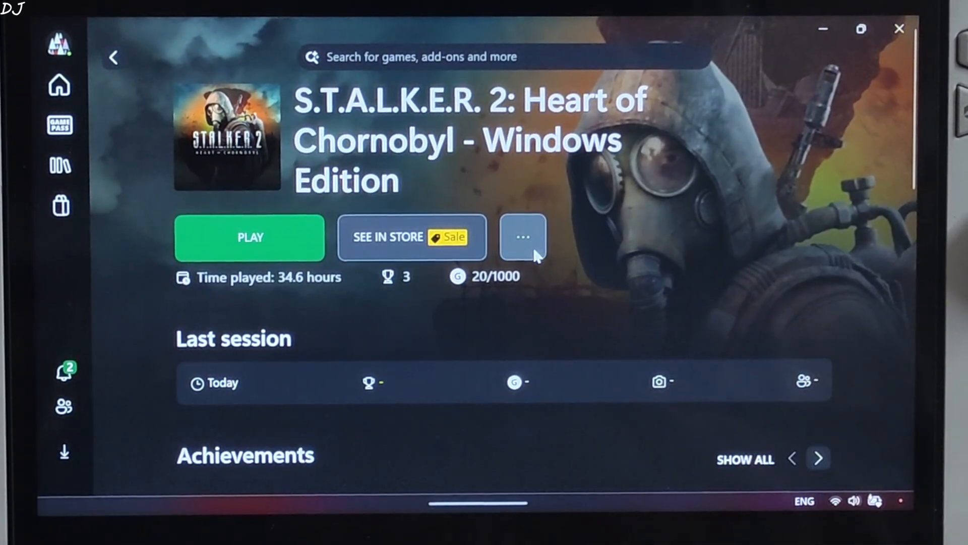
{"action": "left_click", "coordinate": [521, 237]}
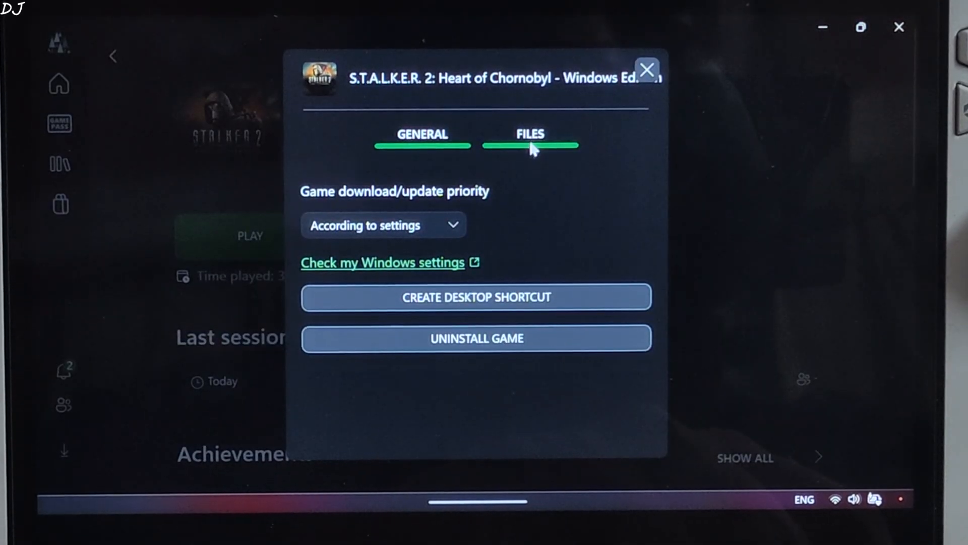
{"action": "left_click", "coordinate": [530, 134]}
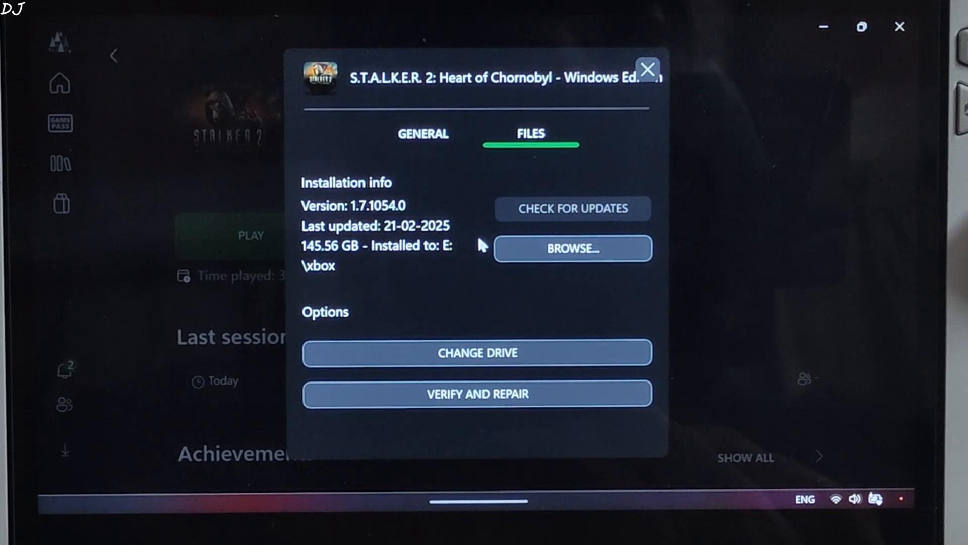
{"action": "mouse_move", "coordinate": [747, 284]}
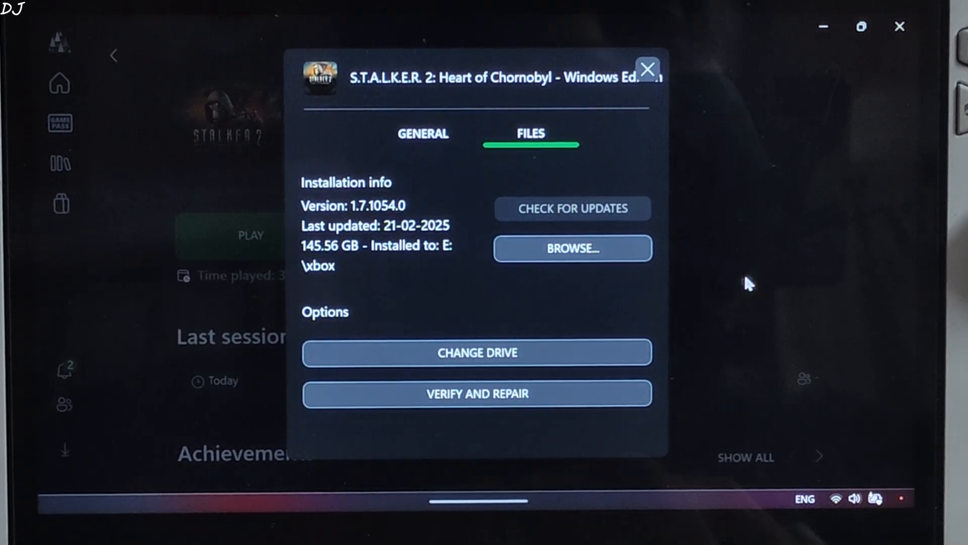
{"action": "left_click", "coordinate": [572, 249]}
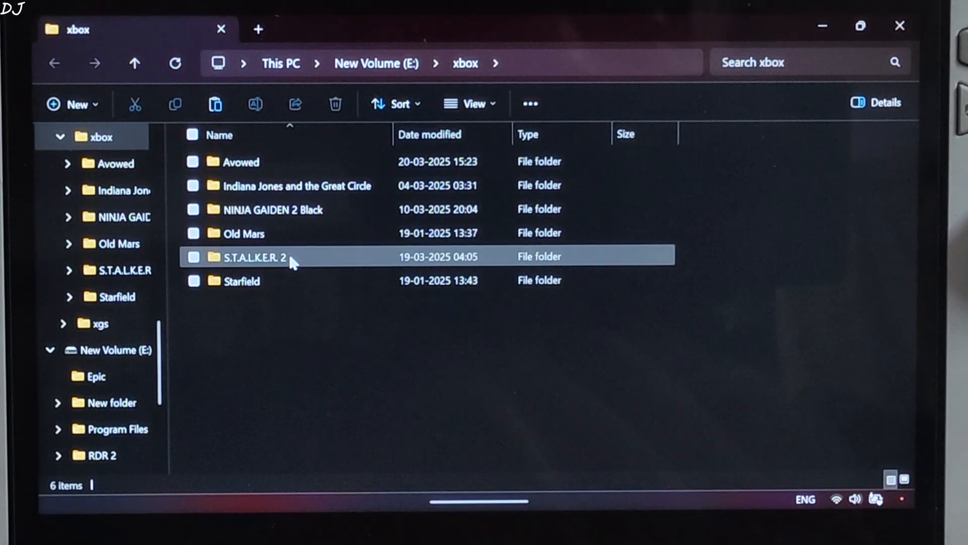
Paste the OptiScaler files into Content\Stalker2\Binaries\WinGDK, replacing amd_fidelityfx_dx12.dll, and rename OptiScaler.dll to winmm.dll.
{"action": "double_click", "coordinate": [262, 256]}
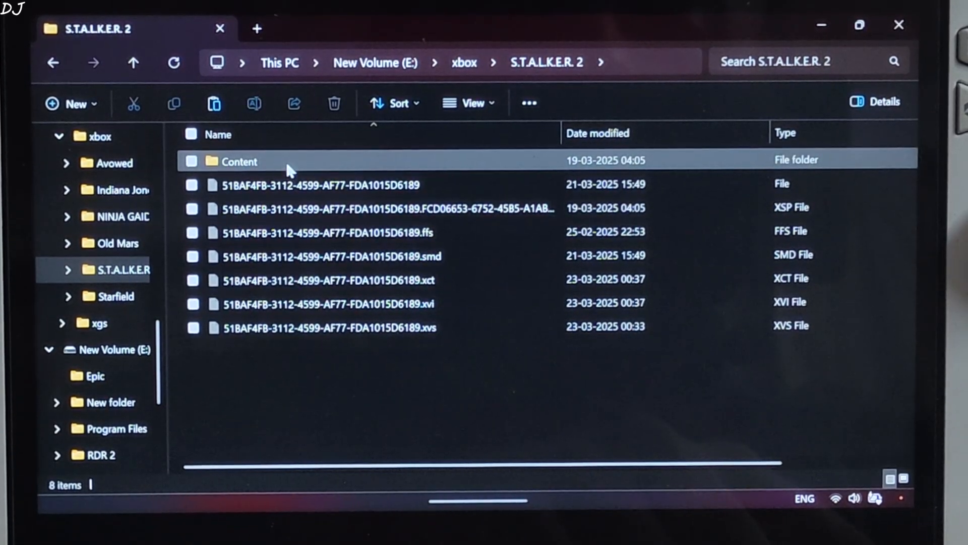
{"action": "double_click", "coordinate": [238, 161]}
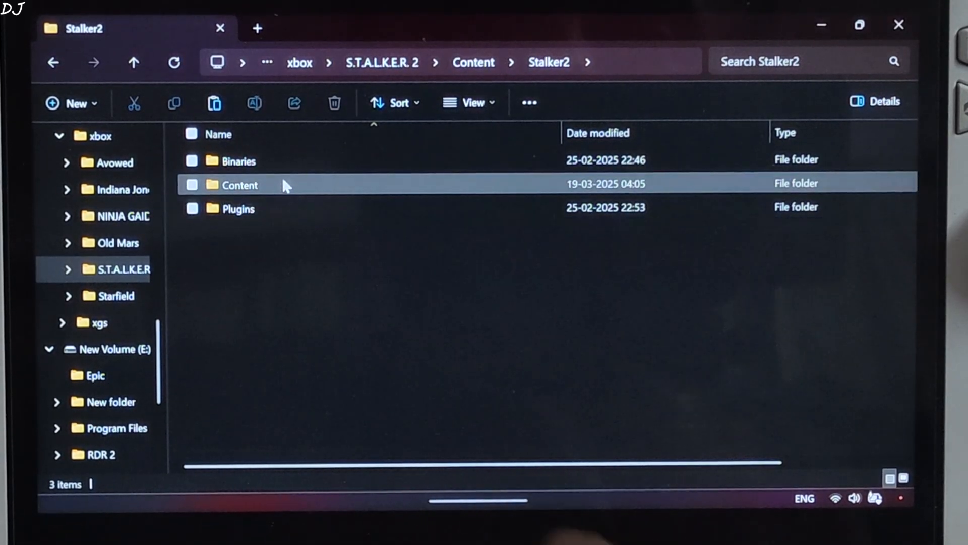
{"action": "double_click", "coordinate": [239, 160]}
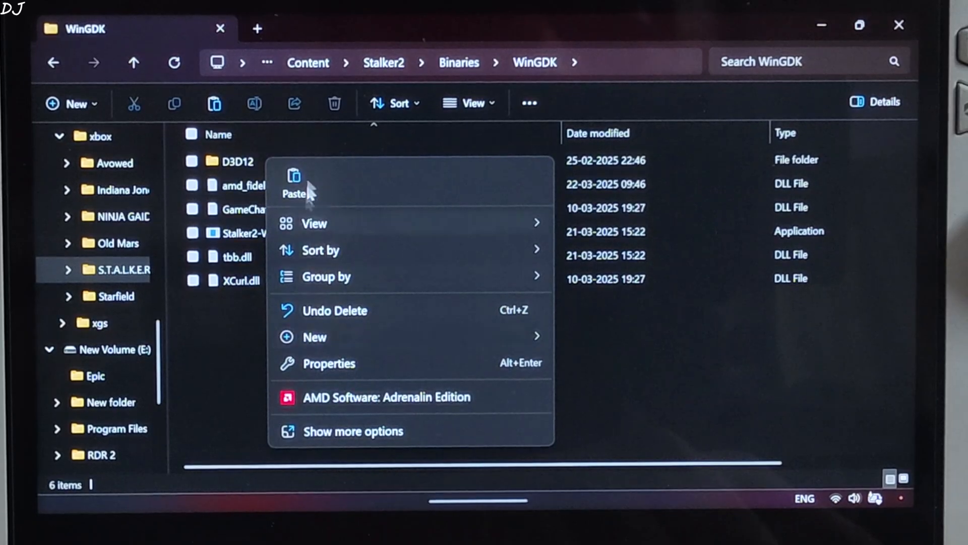
{"action": "left_click", "coordinate": [296, 183]}
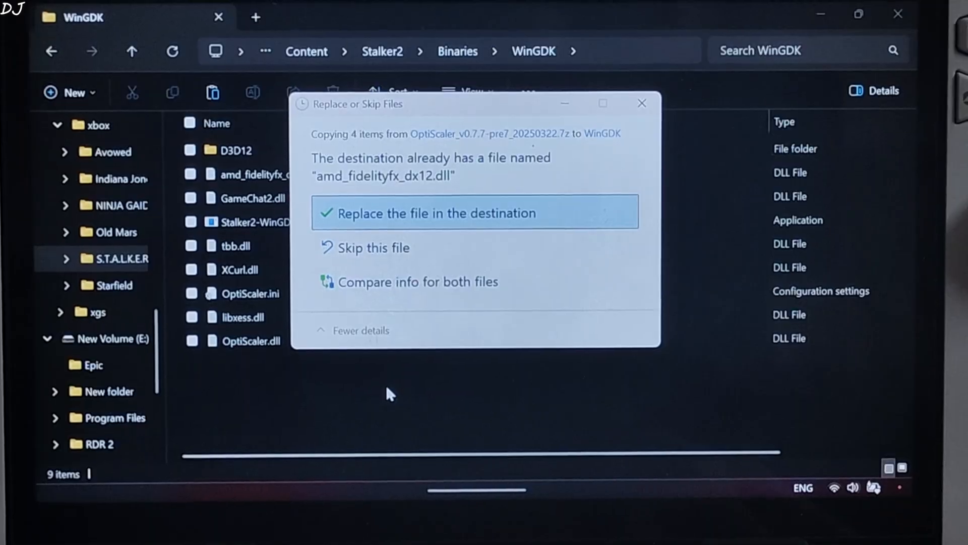
{"action": "left_click", "coordinate": [436, 213]}
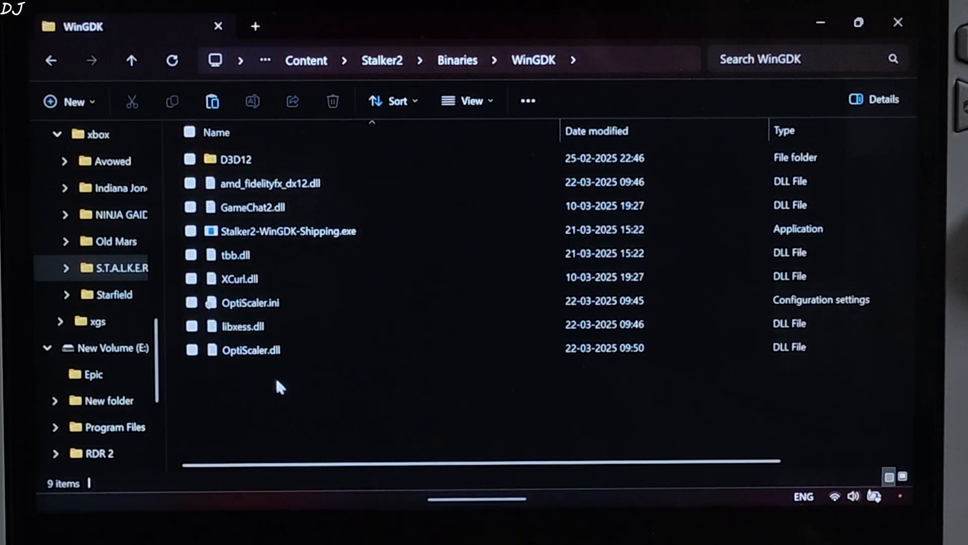
{"action": "right_click", "coordinate": [250, 350]}
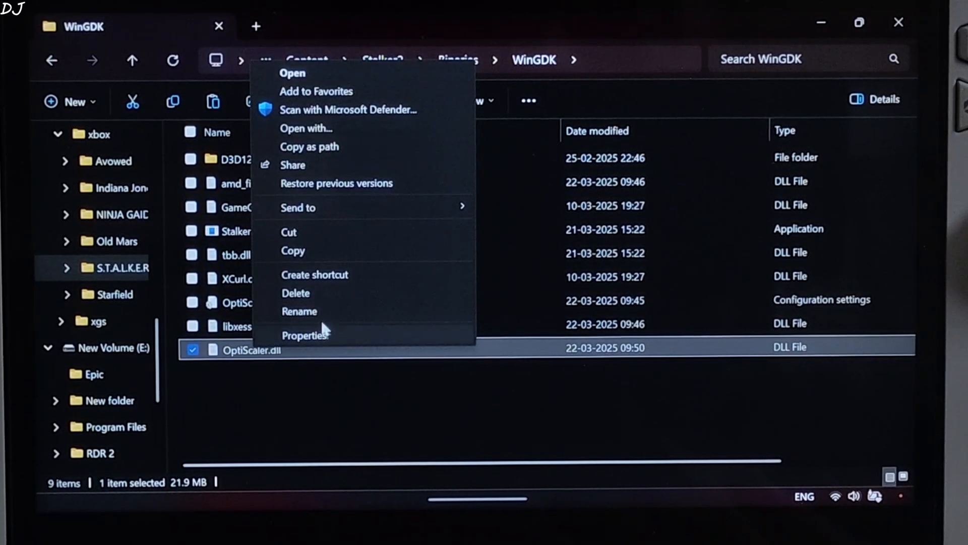
{"action": "left_click", "coordinate": [299, 311]}
{"action": "type", "text": "winmm"}
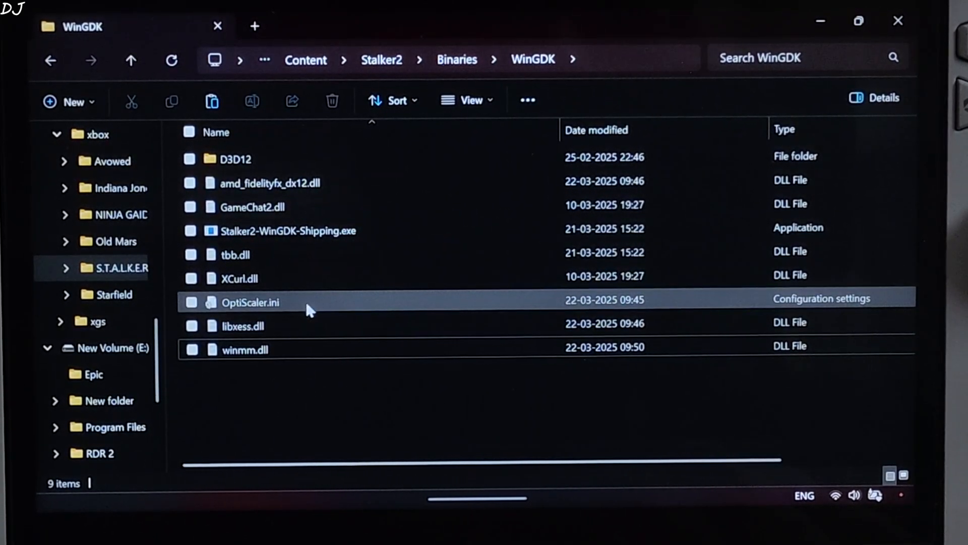
Edit OptiScaler.ini so Dx12Upscaler=xess and FGType=nukems, then save it.
{"action": "double_click", "coordinate": [250, 303]}
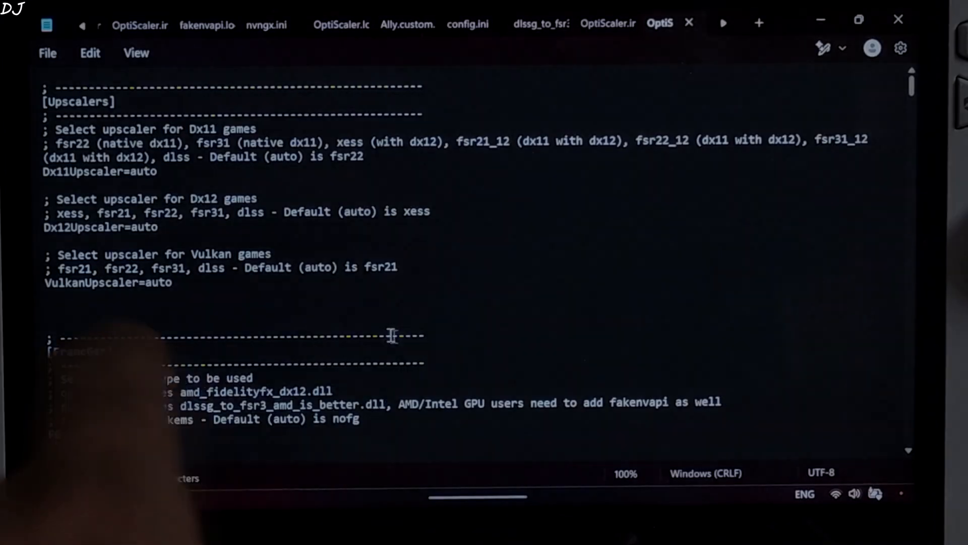
{"action": "double_click", "coordinate": [142, 229]}
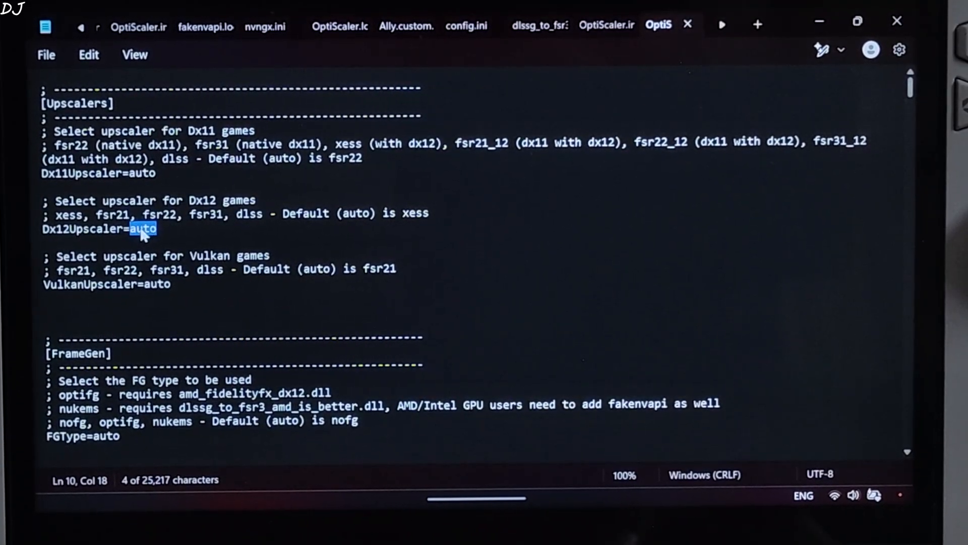
{"action": "type", "text": "xess"}
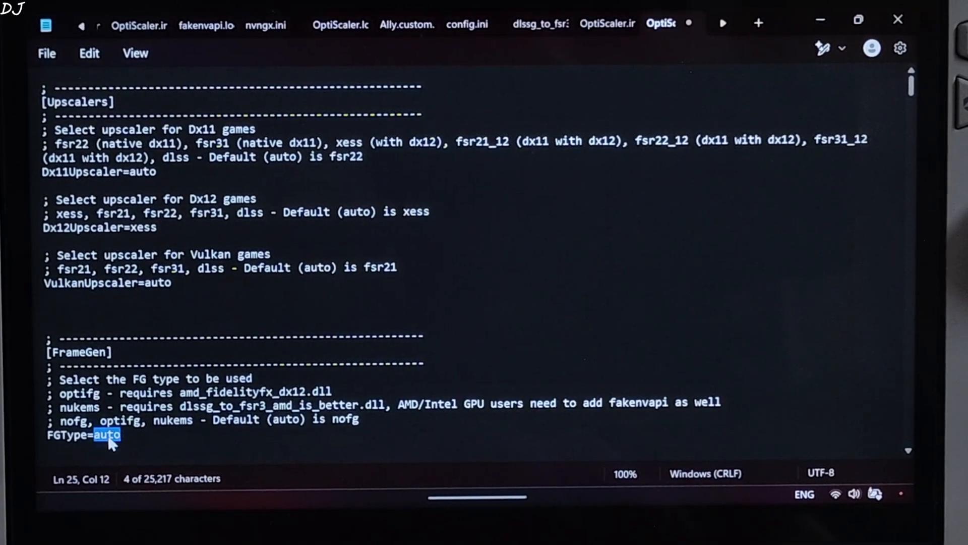
{"action": "type", "text": "nuk"}
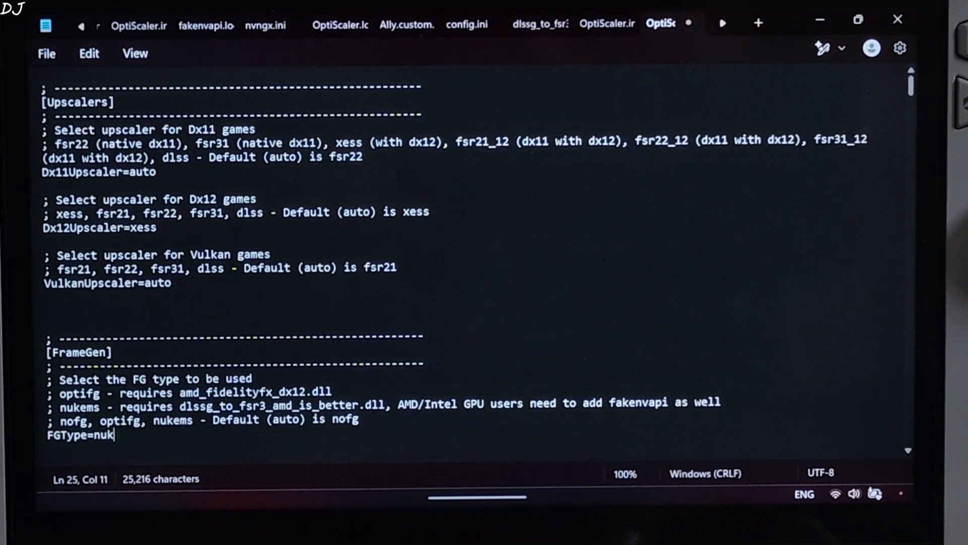
{"action": "type", "text": "ems"}
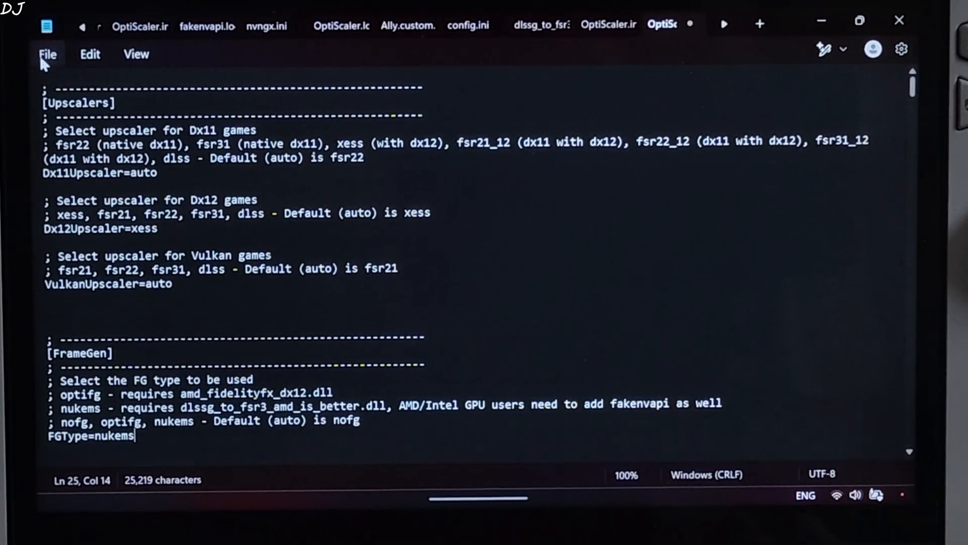
{"action": "left_click", "coordinate": [47, 53]}
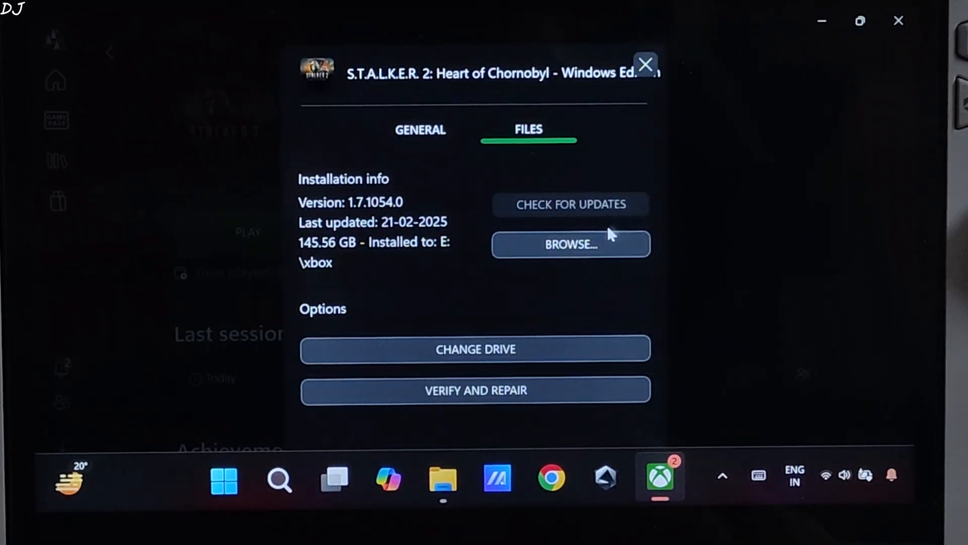
Copy nvngx_dlss.dll from Engine\Plugins\Marketplace\DLSS\Binaries\ThirdParty\Win64.
{"action": "left_click", "coordinate": [570, 244]}
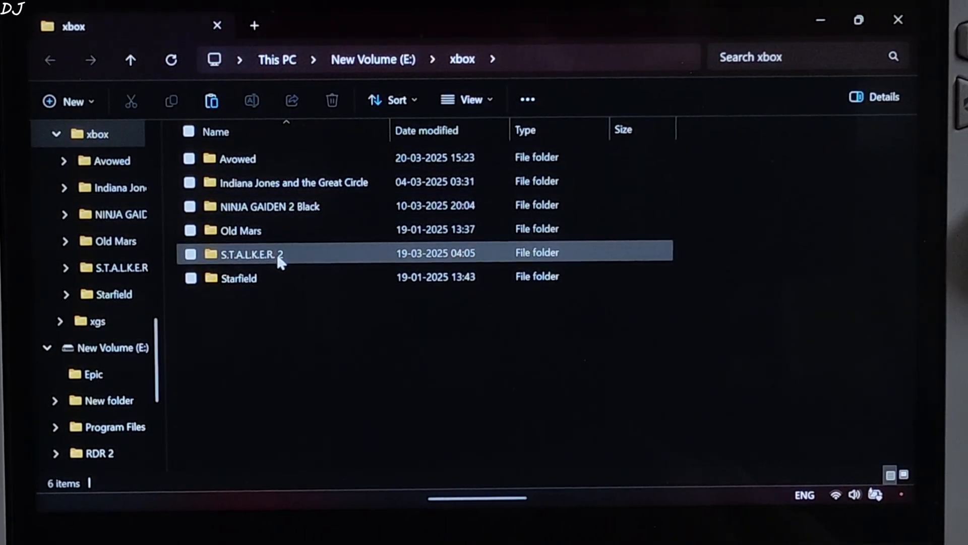
{"action": "double_click", "coordinate": [251, 254]}
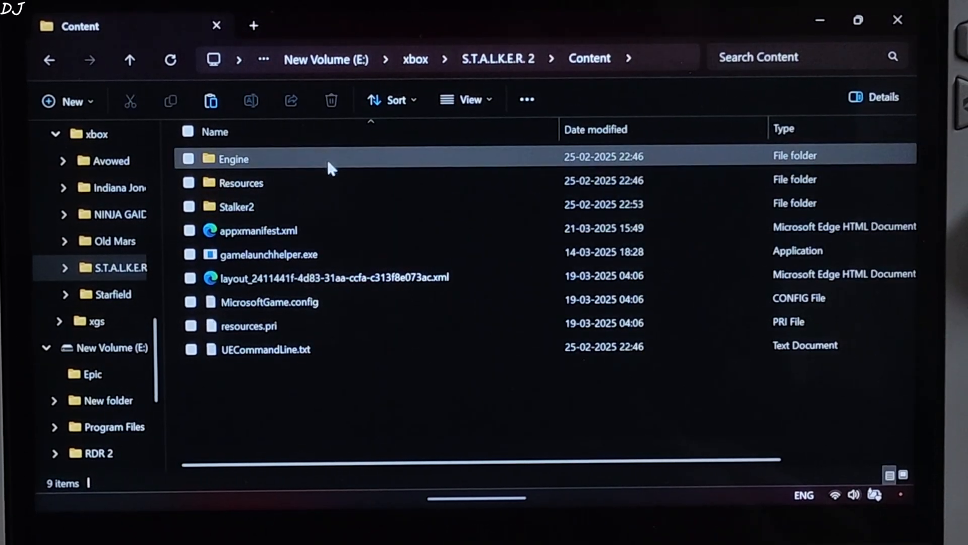
{"action": "double_click", "coordinate": [233, 159]}
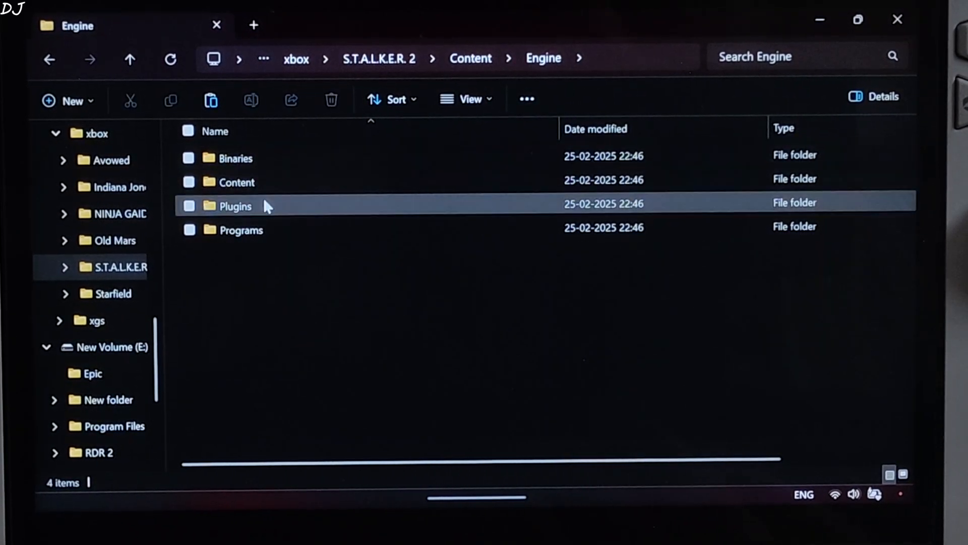
{"action": "double_click", "coordinate": [235, 206]}
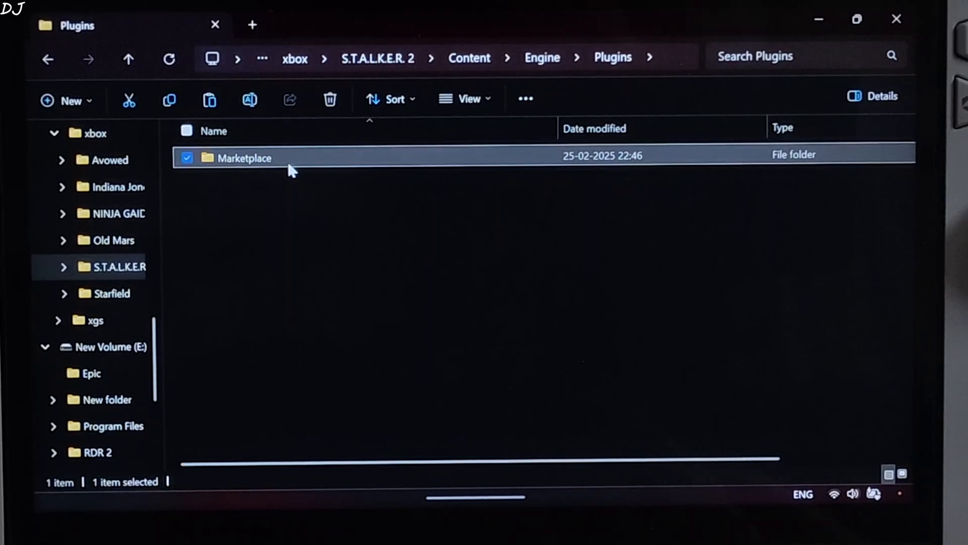
{"action": "double_click", "coordinate": [243, 159]}
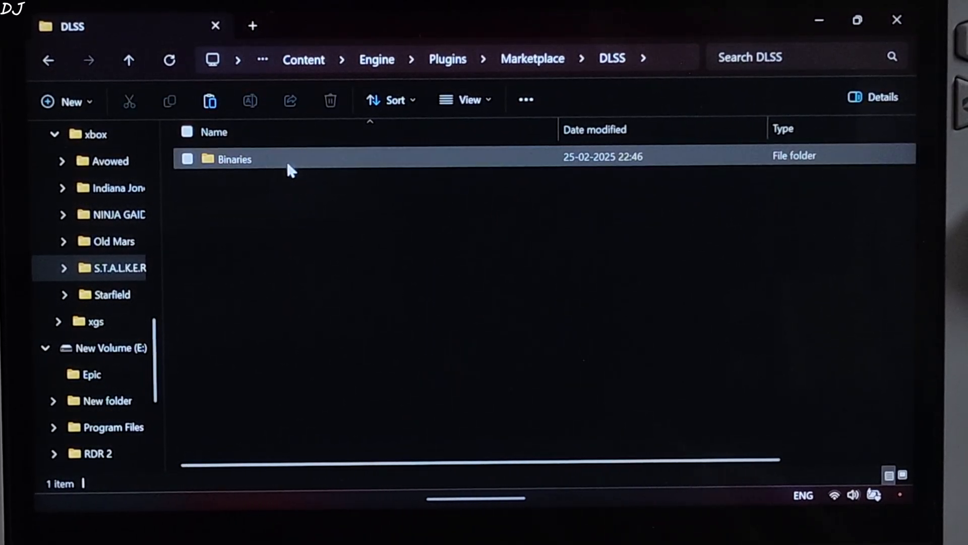
{"action": "double_click", "coordinate": [234, 158]}
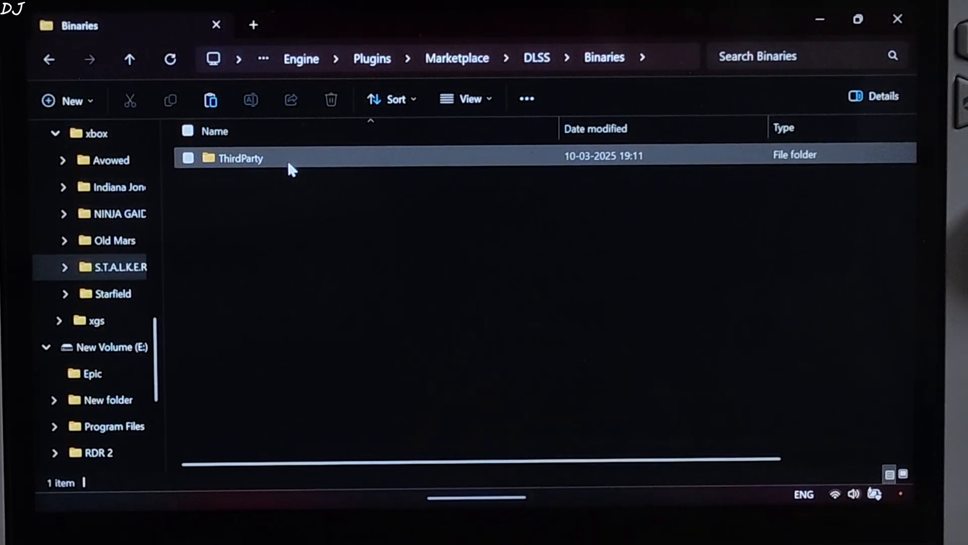
{"action": "double_click", "coordinate": [240, 159]}
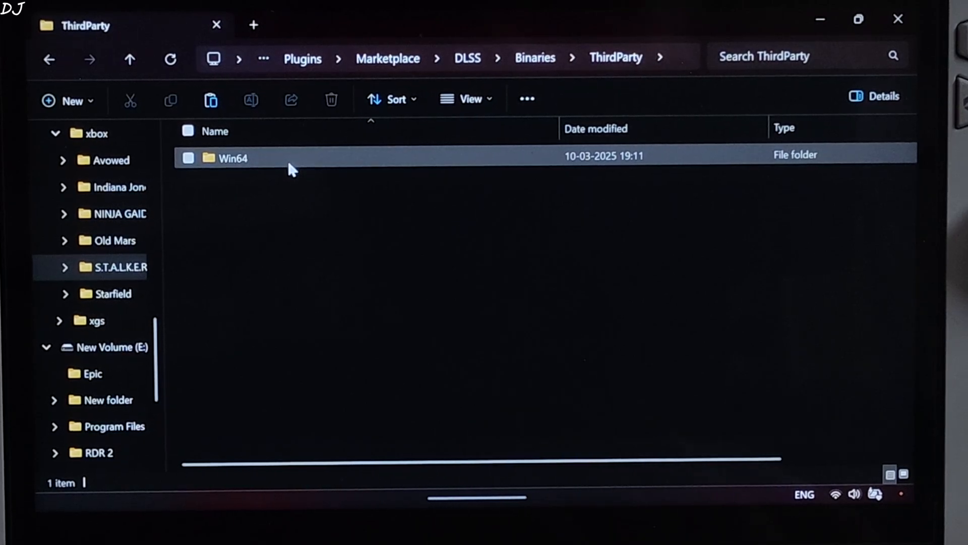
{"action": "double_click", "coordinate": [232, 159]}
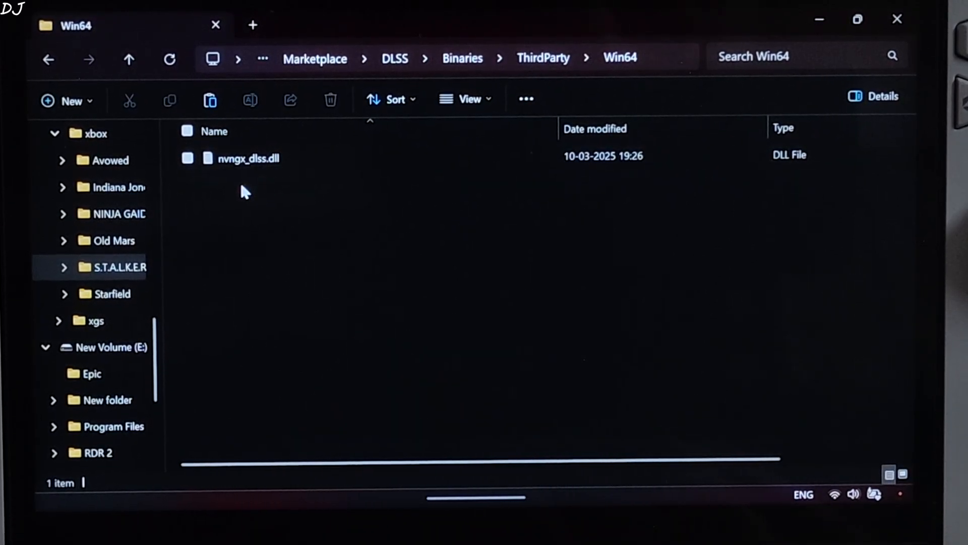
{"action": "right_click", "coordinate": [249, 158]}
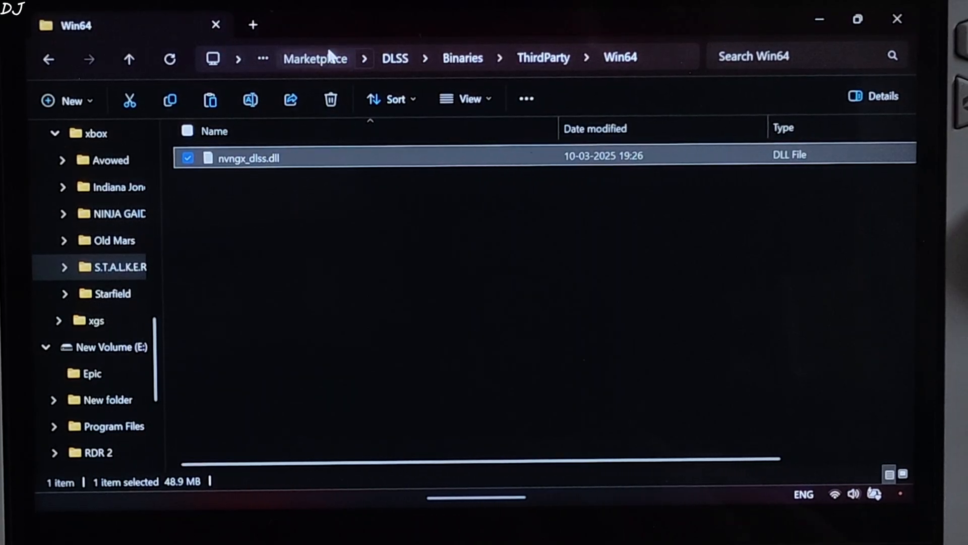
Paste nvngx_dlss.dll into Stalker2\Binaries\WinGDK and start renaming it.
{"action": "left_click", "coordinate": [129, 60]}
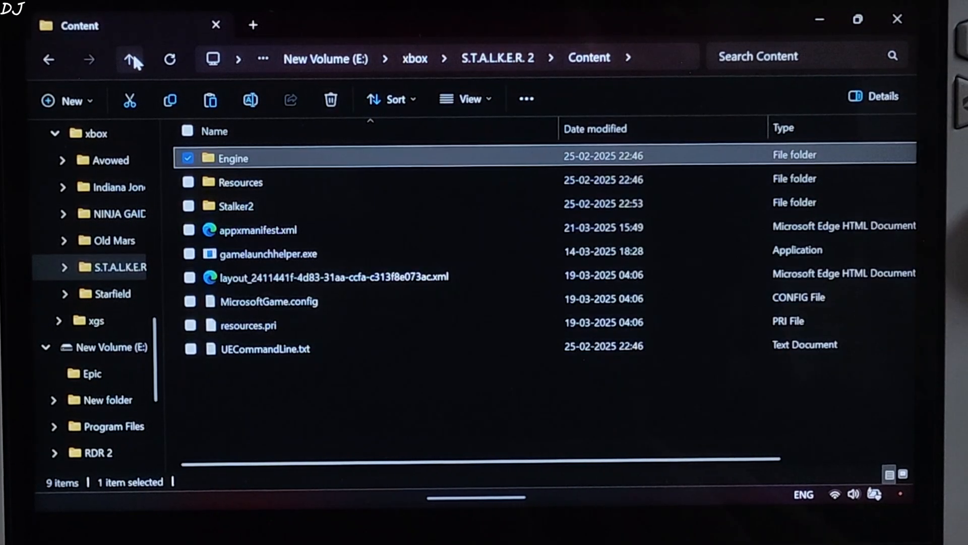
{"action": "left_click", "coordinate": [130, 58]}
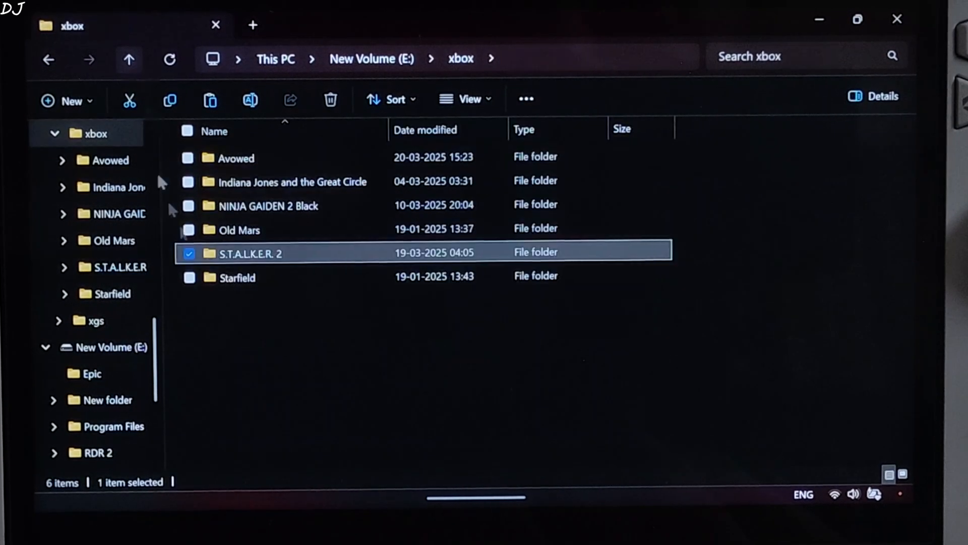
{"action": "double_click", "coordinate": [250, 254]}
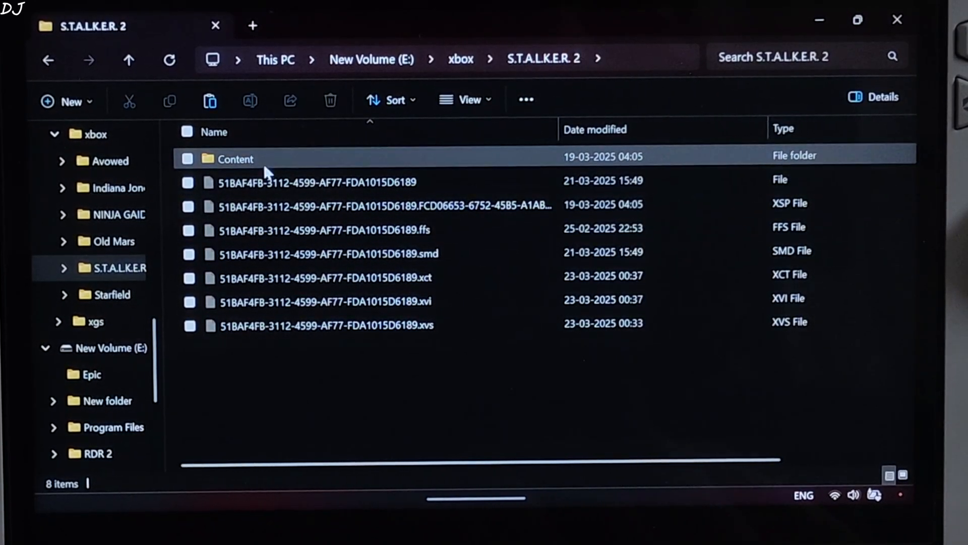
{"action": "double_click", "coordinate": [235, 159]}
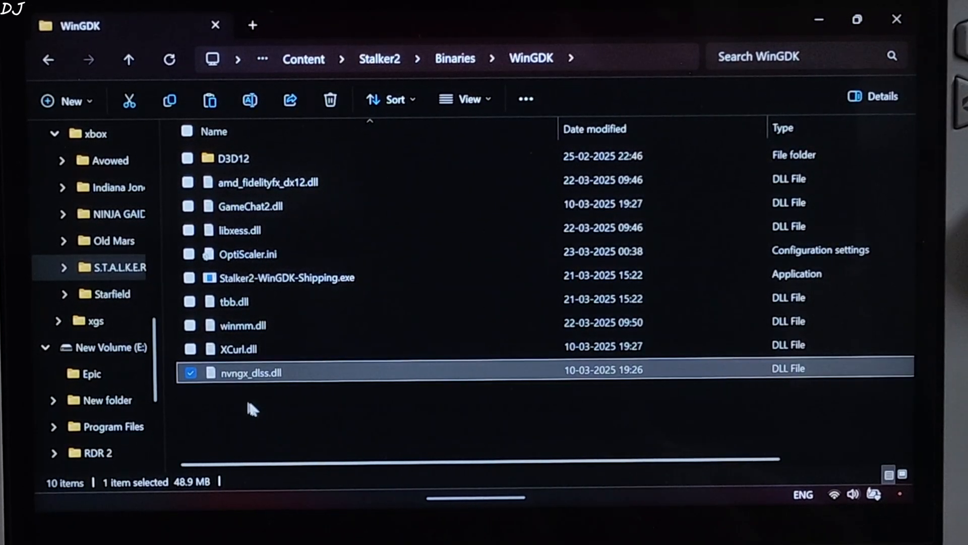
{"action": "right_click", "coordinate": [251, 372]}
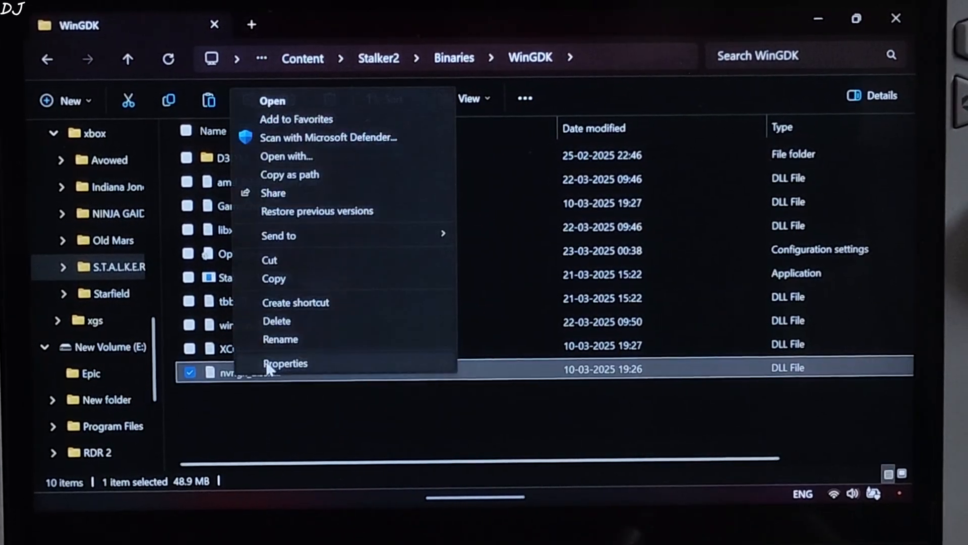
{"action": "left_click", "coordinate": [279, 339]}
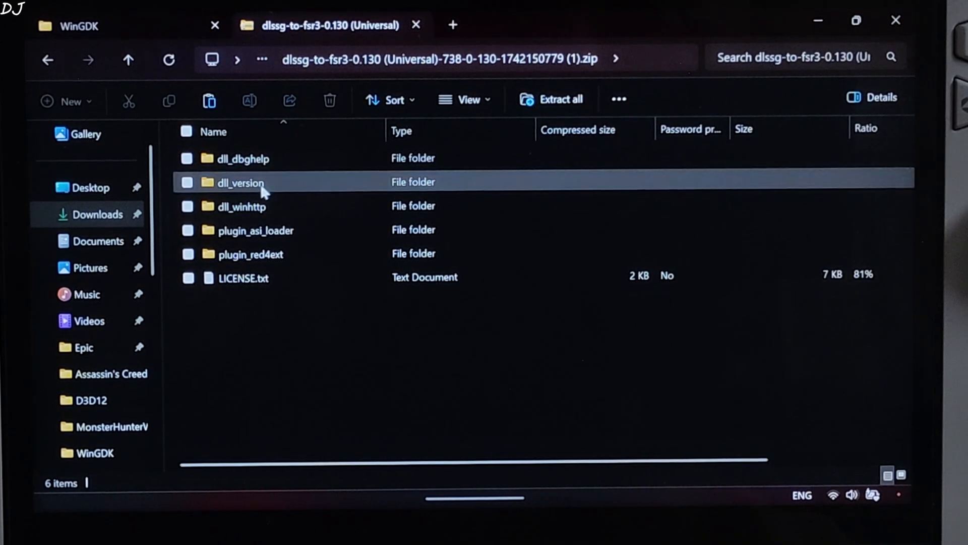
Copy the dlssg-to-fsr3 dll_version files and paste them into the game's WinGDK folder.
{"action": "double_click", "coordinate": [240, 182]}
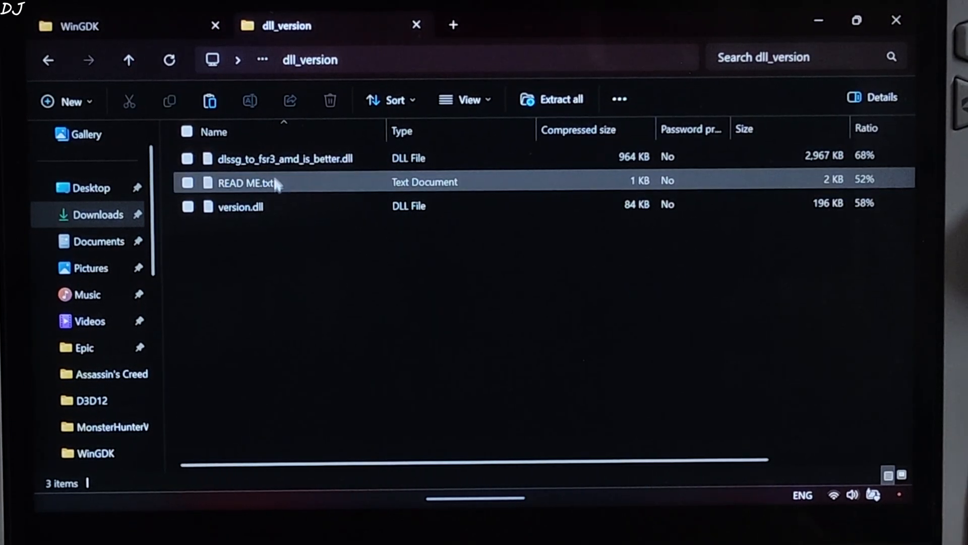
{"action": "right_click", "coordinate": [285, 158]}
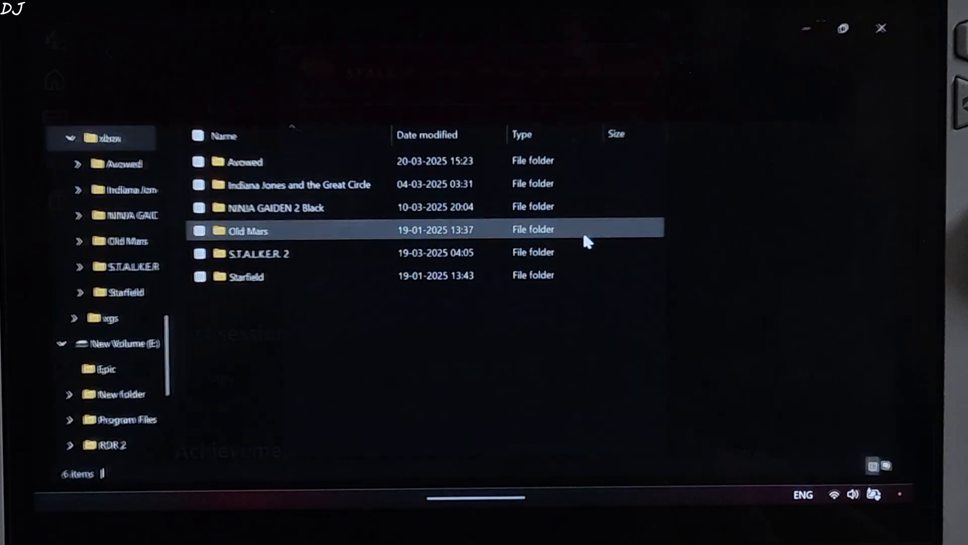
{"action": "double_click", "coordinate": [261, 253]}
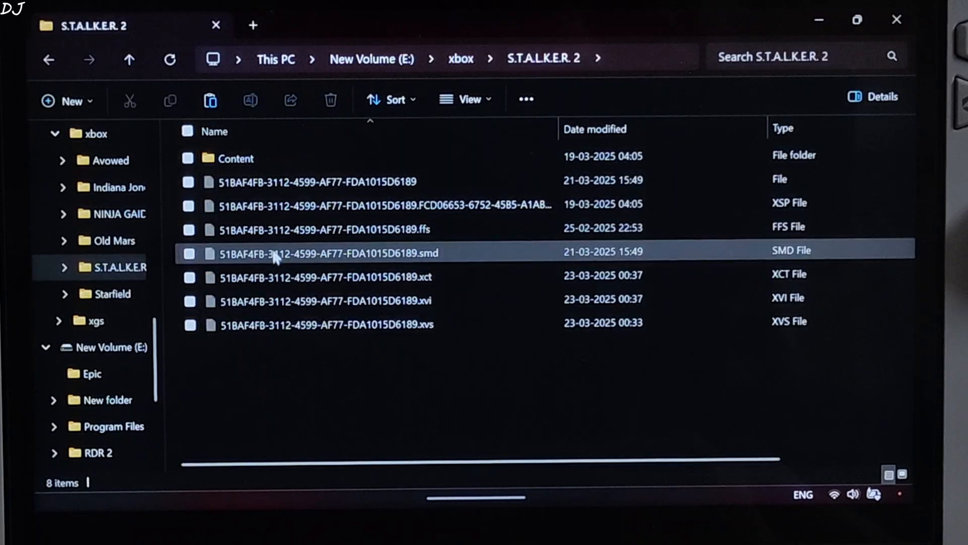
{"action": "double_click", "coordinate": [235, 158]}
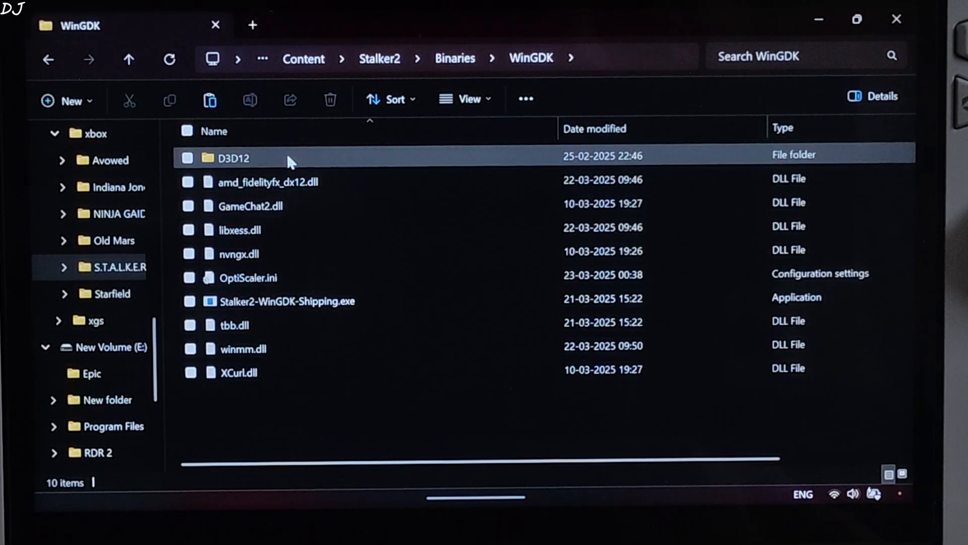
{"action": "right_click", "coordinate": [402, 420]}
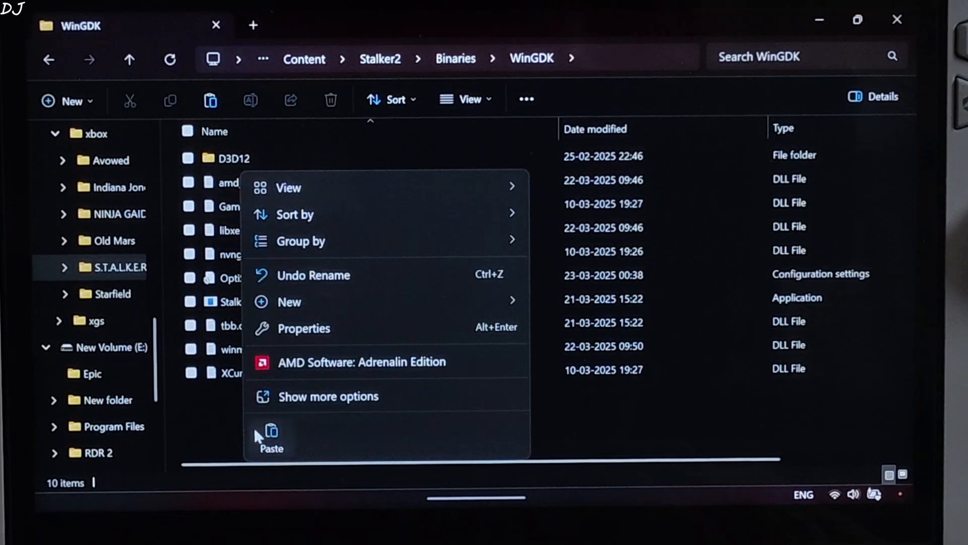
{"action": "left_click", "coordinate": [270, 439]}
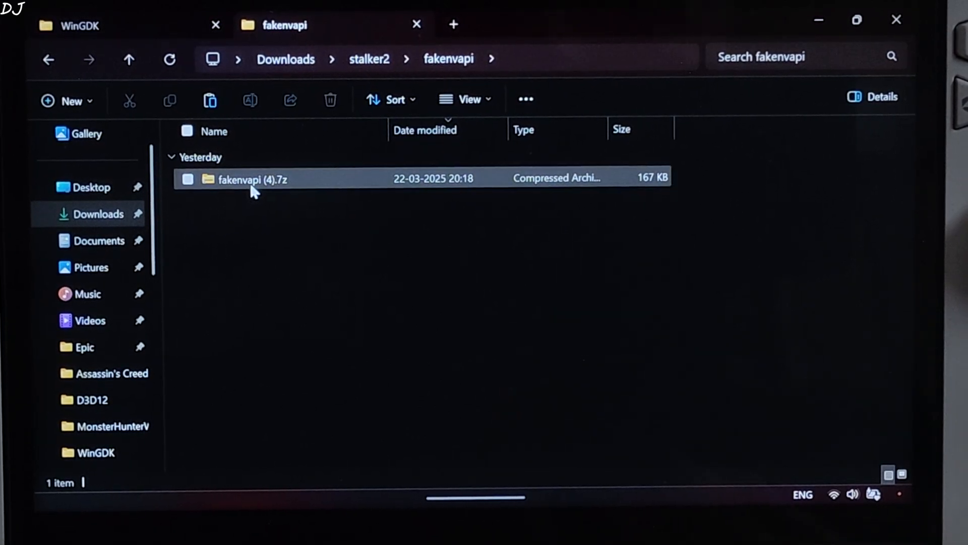
Copy fakenvapi.ini and nvapi64.dll from fakenvapi (4).7z and return to the game's WinGDK folder.
{"action": "double_click", "coordinate": [252, 179]}
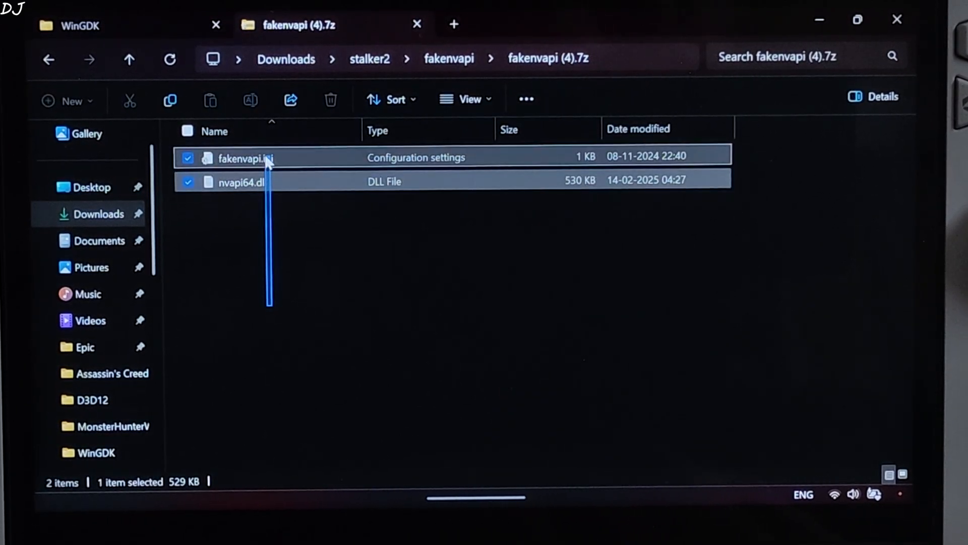
{"action": "right_click", "coordinate": [243, 181]}
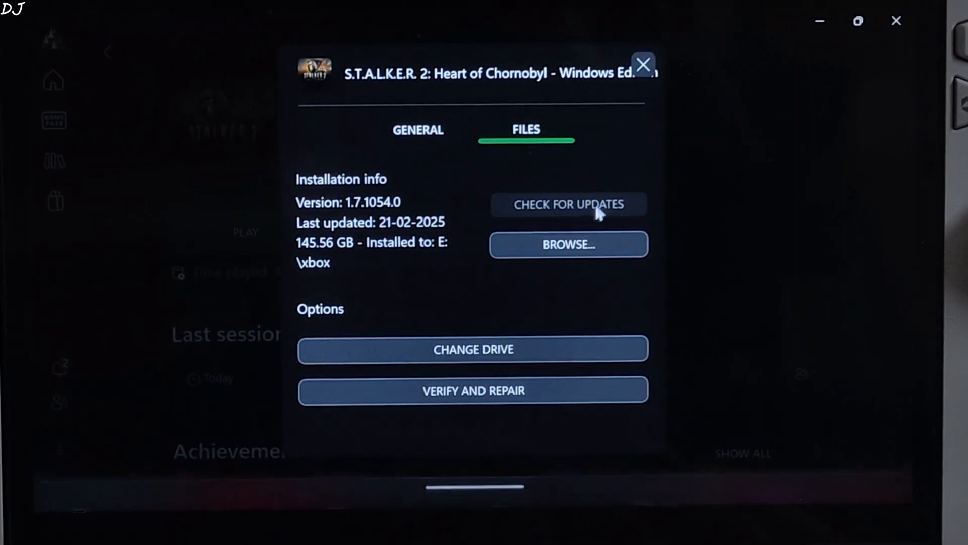
{"action": "left_click", "coordinate": [568, 244]}
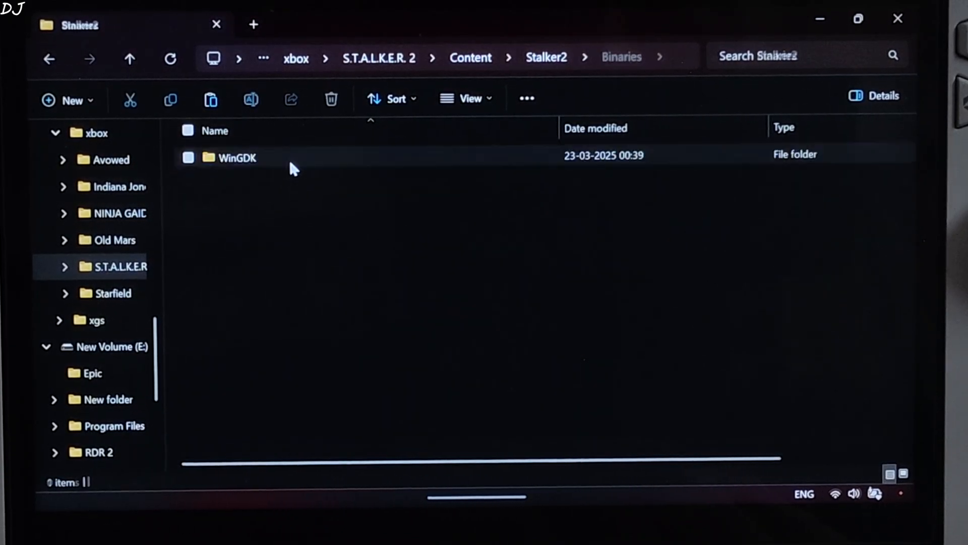
{"action": "double_click", "coordinate": [236, 157]}
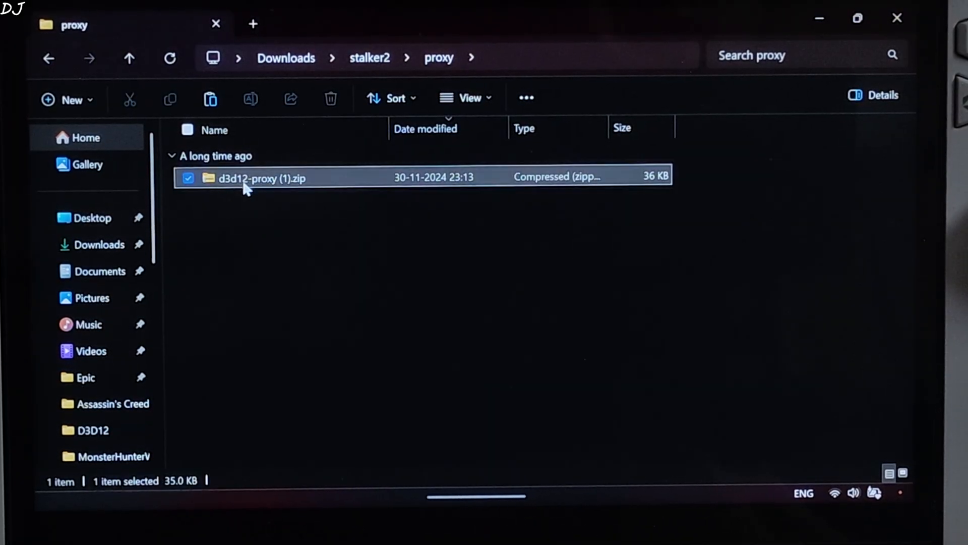
Open the d3d12-proxy archive, then reopen the game's WinGDK folder now holding D3D12, fakenvapi.ini and nvapi64.dll.
{"action": "double_click", "coordinate": [263, 178]}
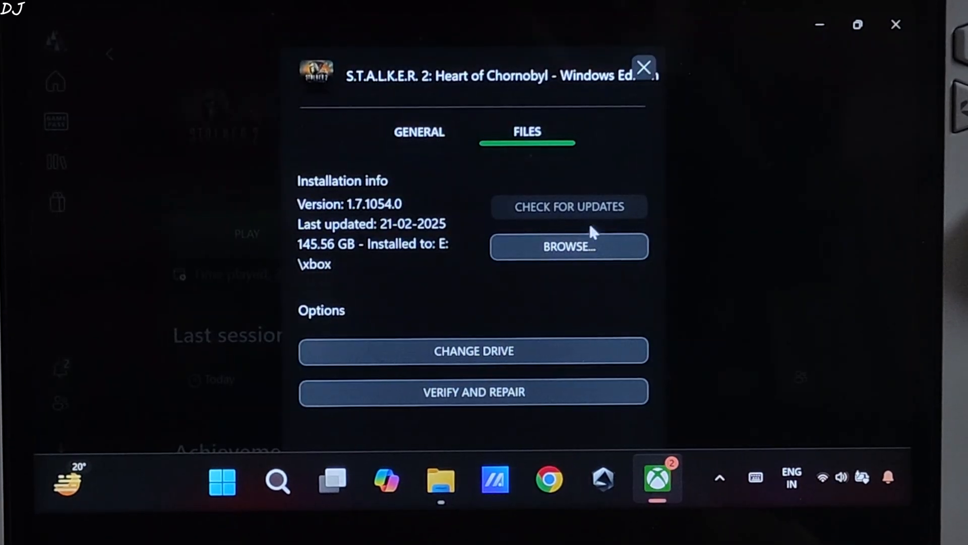
{"action": "left_click", "coordinate": [568, 247]}
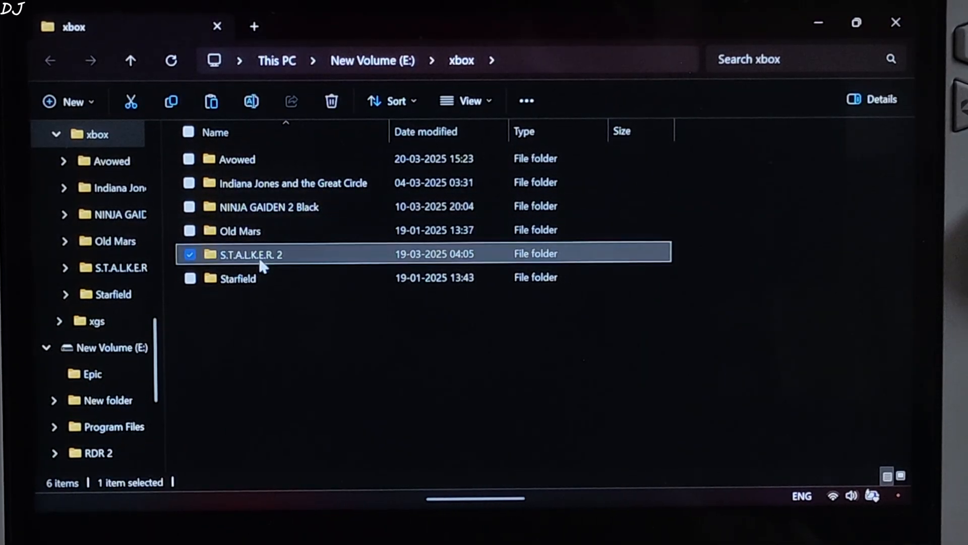
{"action": "double_click", "coordinate": [250, 255]}
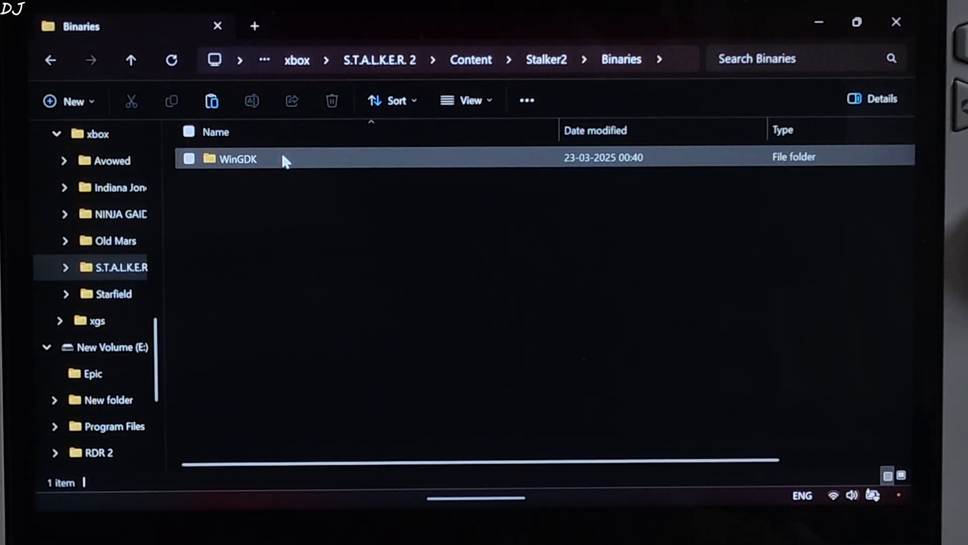
{"action": "double_click", "coordinate": [237, 159]}
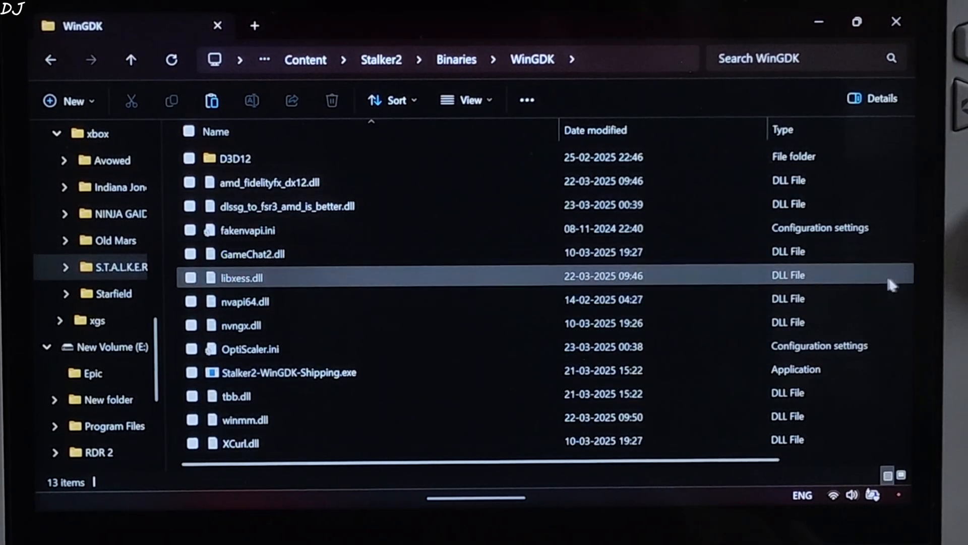
{"action": "left_click", "coordinate": [244, 301]}
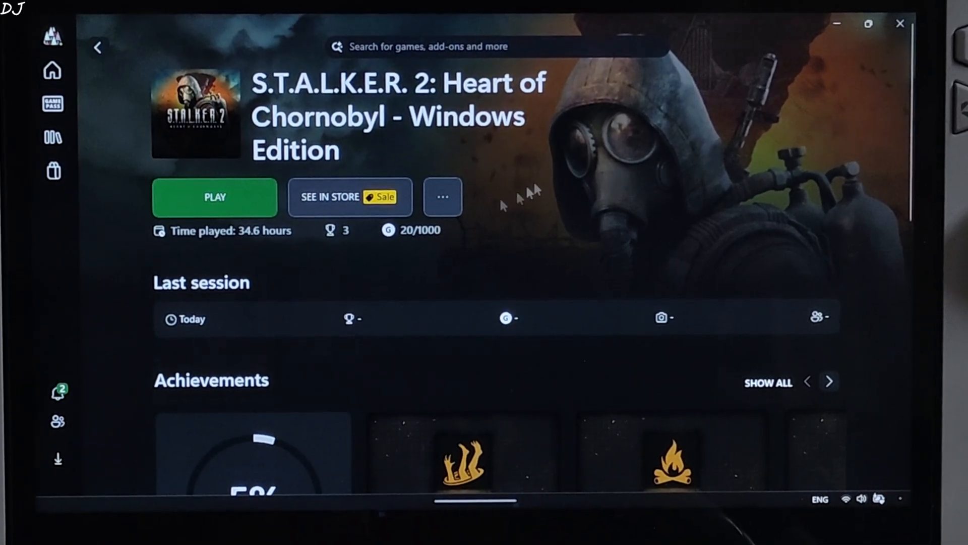
Launch S.T.A.L.K.E.R. 2 from its Xbox app game page.
{"action": "left_click", "coordinate": [213, 197]}
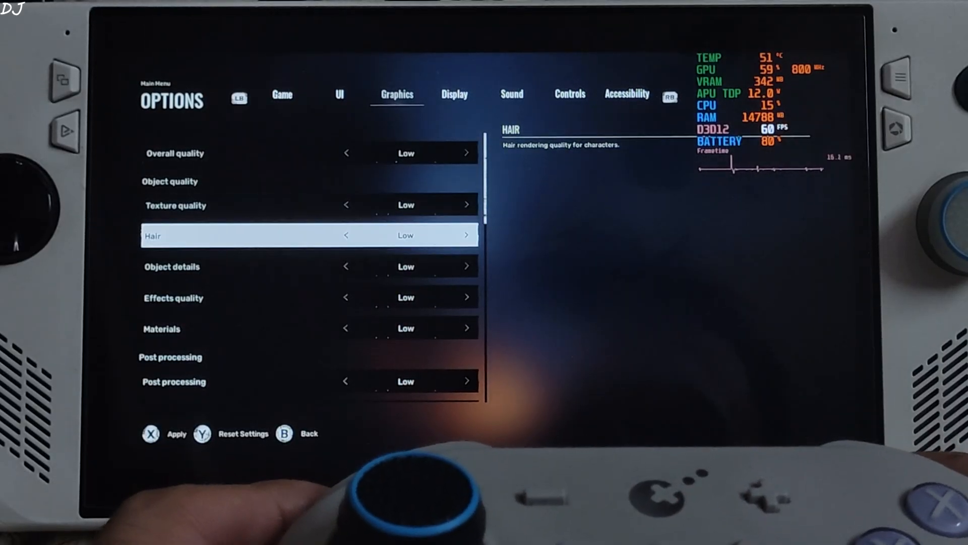
Apply Low graphics with 0% motion blur, 30% sharpness, DLSS Performance, frame generation Off, and dismiss the saved notice.
{"action": "scroll", "scroll_direction": "down", "scroll_amount": 3}
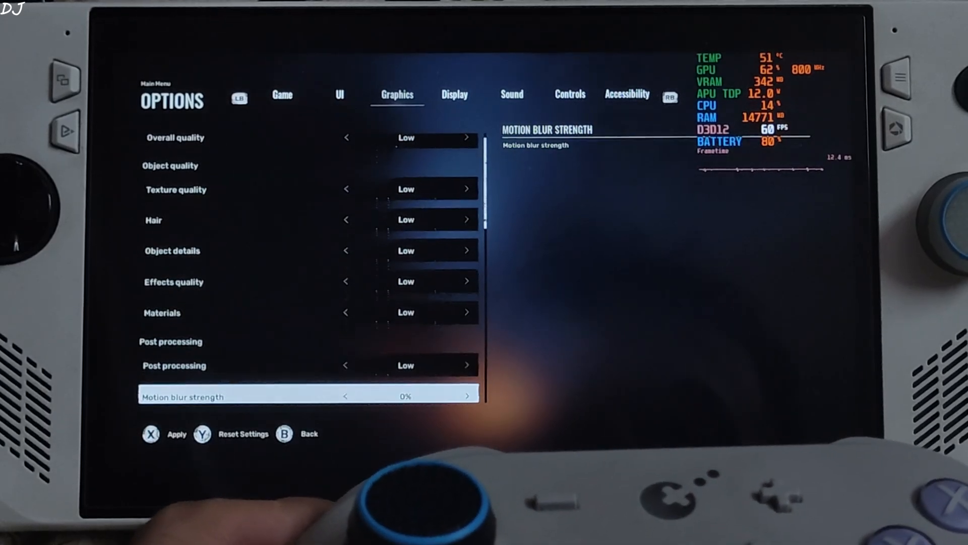
{"action": "scroll", "scroll_direction": "down", "scroll_amount": 3}
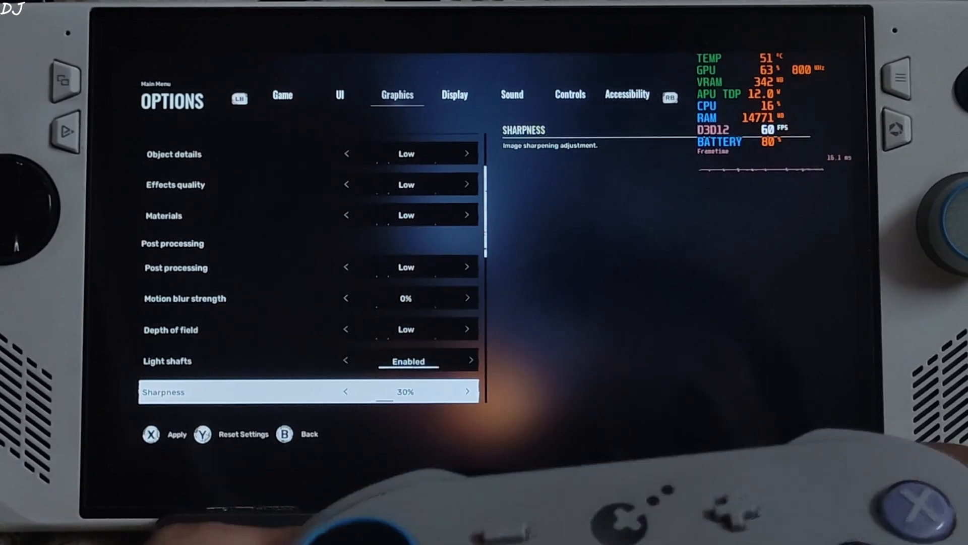
{"action": "scroll", "scroll_direction": "down", "scroll_amount": 3}
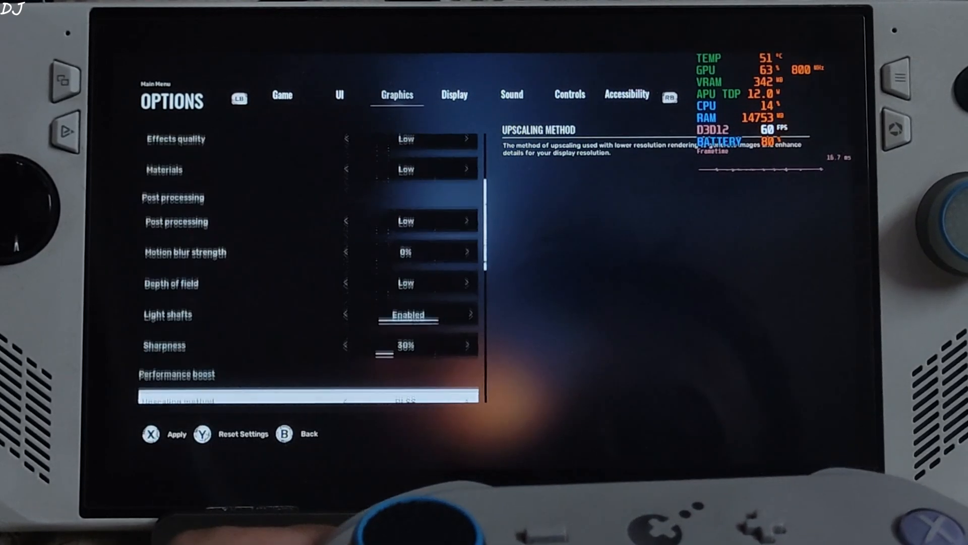
{"action": "scroll", "scroll_direction": "down", "scroll_amount": 3}
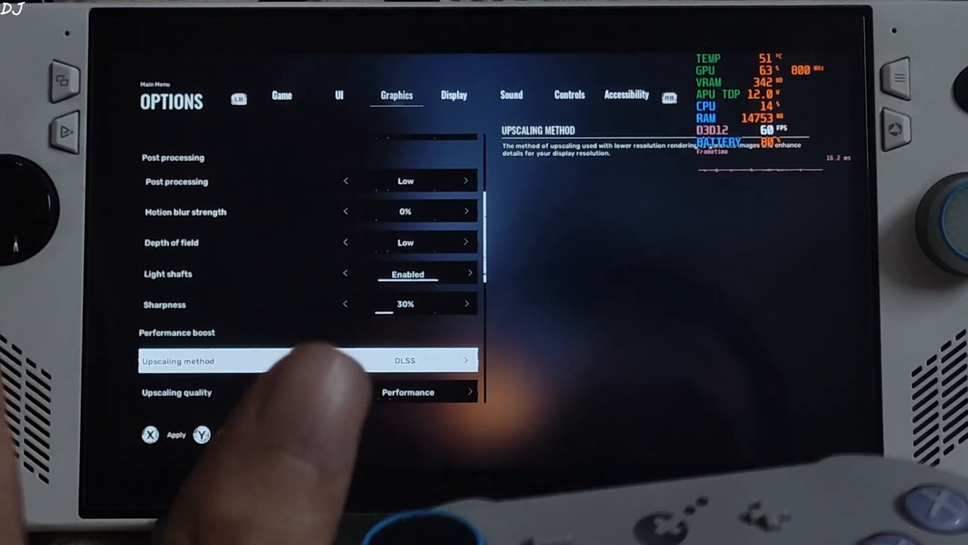
{"action": "scroll", "scroll_direction": "down", "scroll_amount": 3}
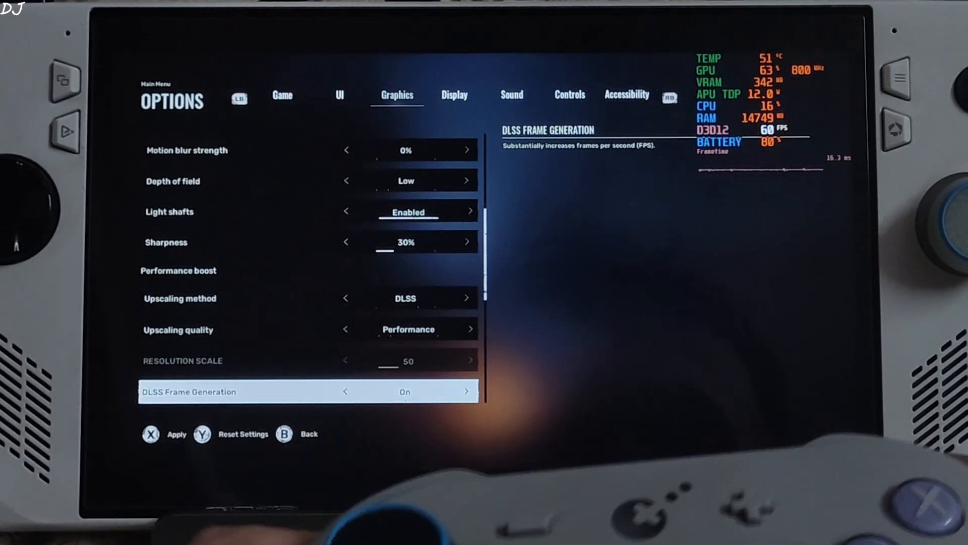
{"action": "scroll", "scroll_direction": "down", "scroll_amount": 3}
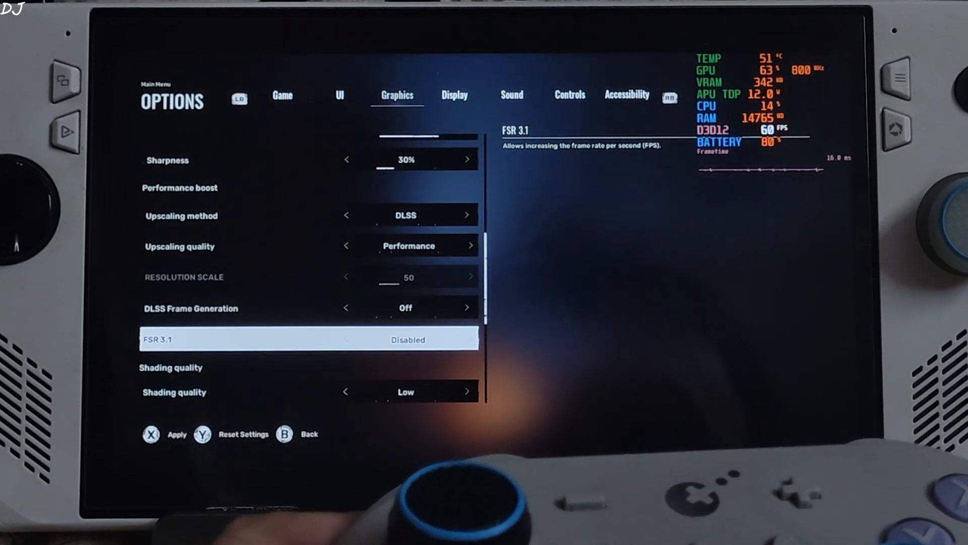
{"action": "scroll", "scroll_direction": "down", "scroll_amount": 3}
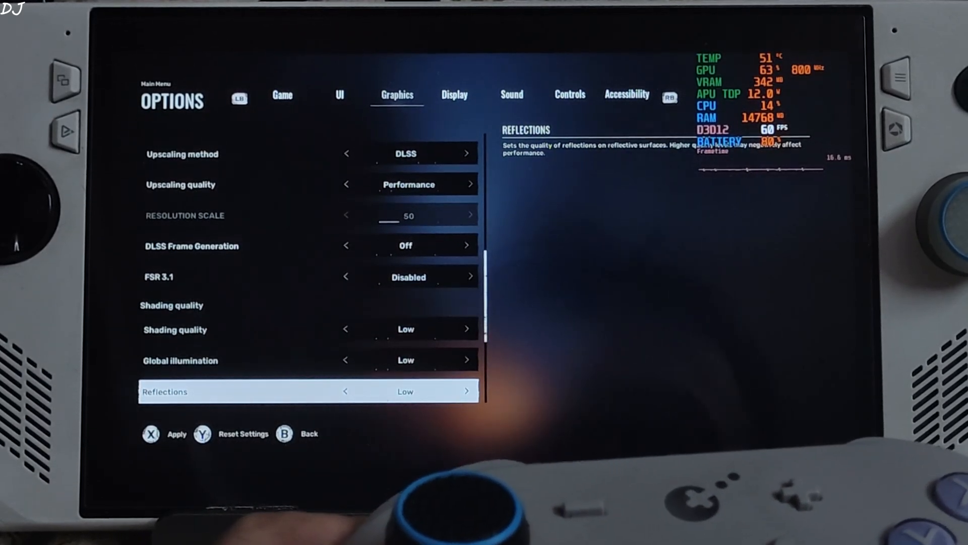
{"action": "scroll", "scroll_direction": "down", "scroll_amount": 3}
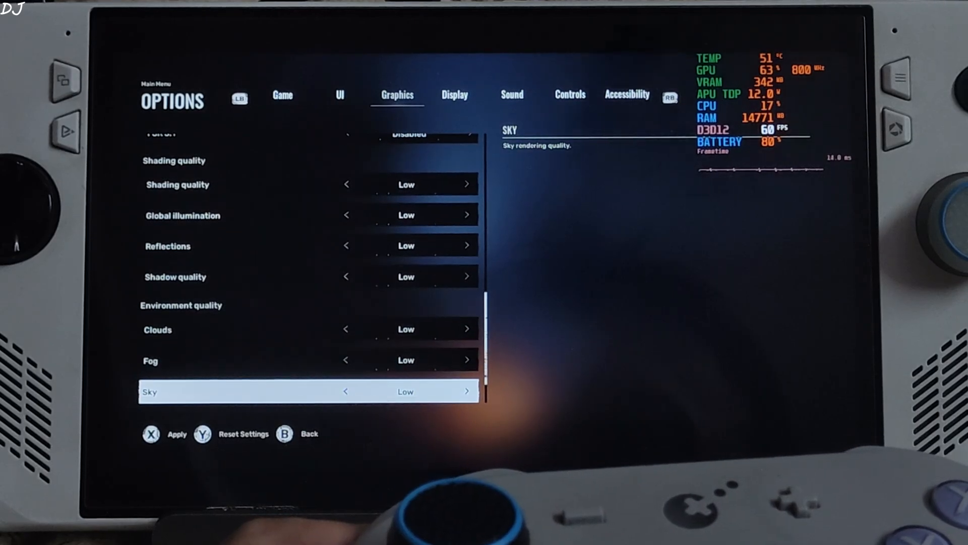
{"action": "scroll", "scroll_direction": "down", "scroll_amount": 3}
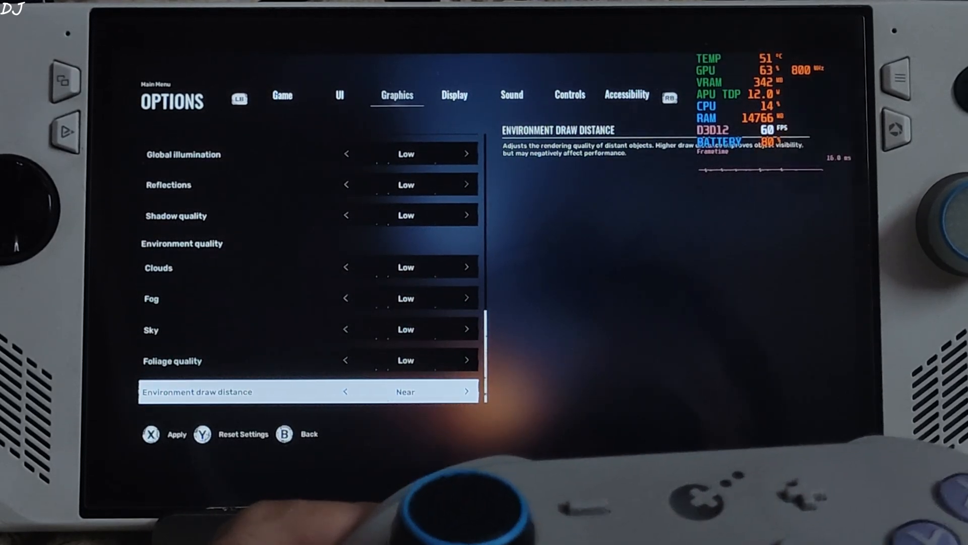
{"action": "left_click", "coordinate": [176, 434]}
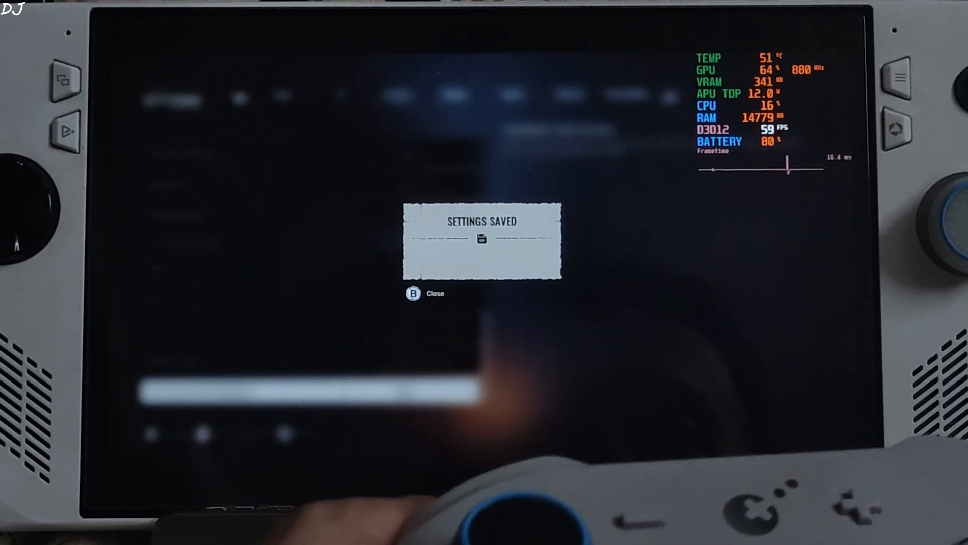
{"action": "key", "text": "b"}
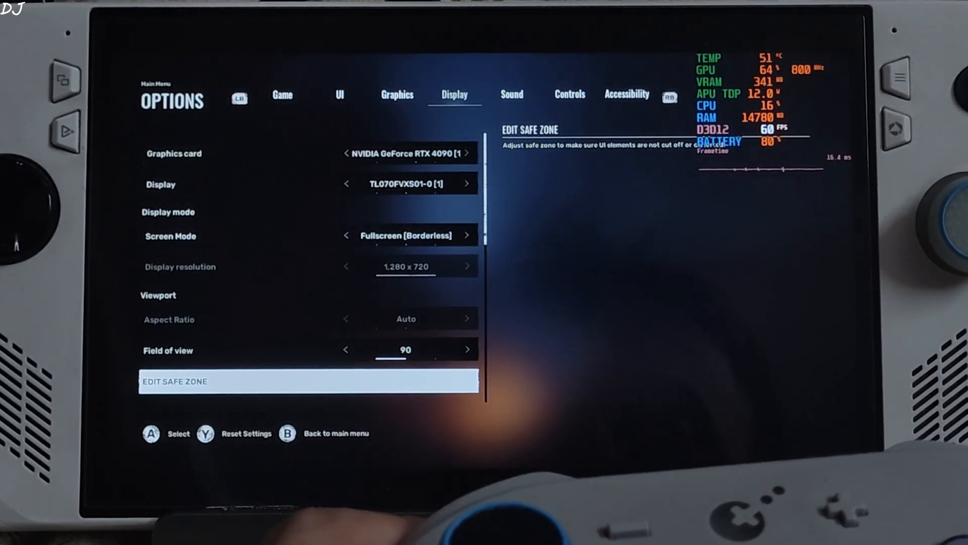
Scroll the Display options down to NVIDIA Reflex Low Latency, leaving V-Sync disabled and no frame limit.
{"action": "scroll", "scroll_direction": "down", "scroll_amount": 3}
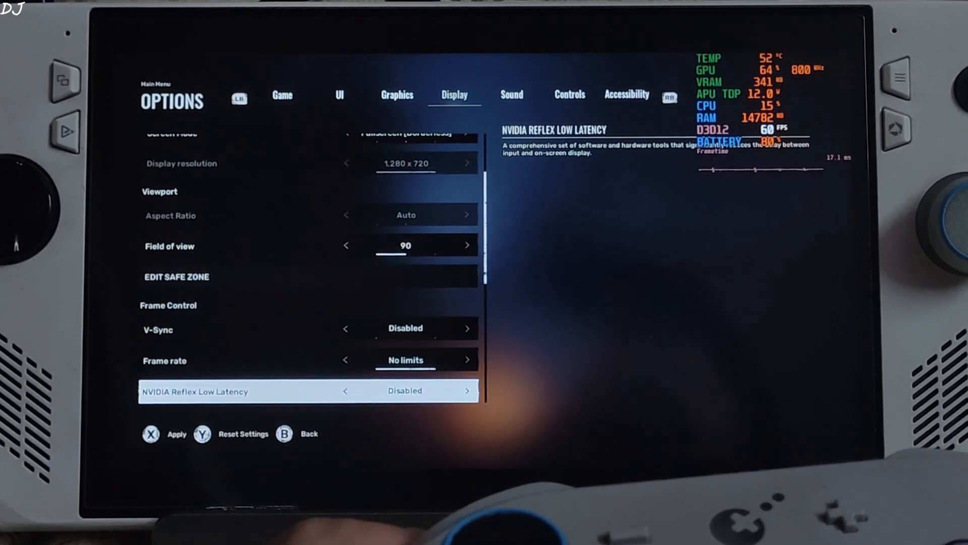
{"action": "scroll", "scroll_direction": "down", "scroll_amount": 3}
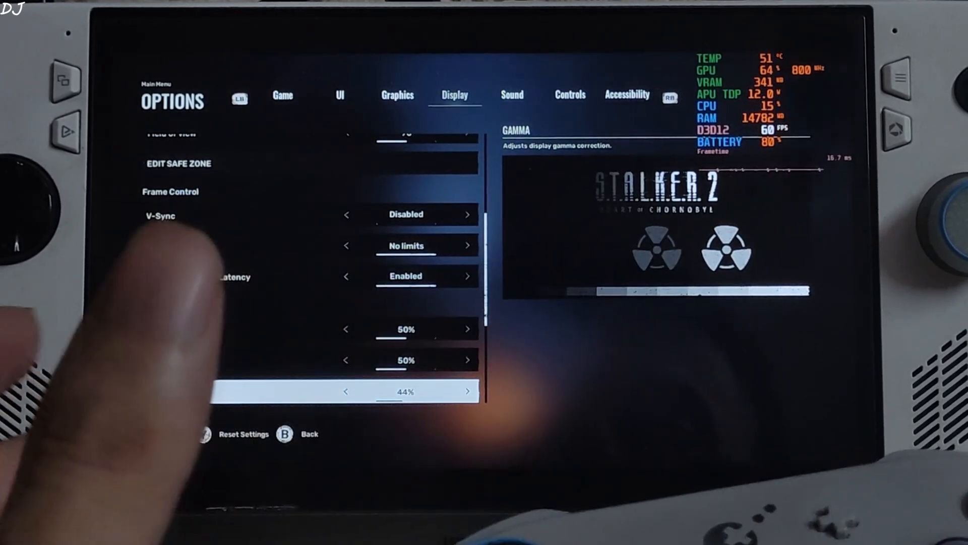
{"action": "scroll", "scroll_direction": "down", "scroll_amount": 3}
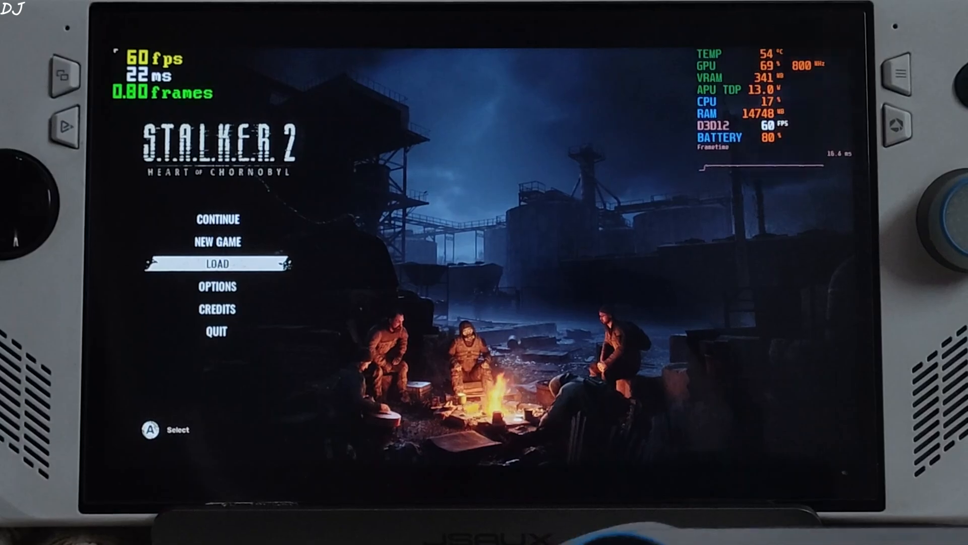
Load the Lesser Zone autosave in Slot 1 from the main menu's Load list.
{"action": "left_click", "coordinate": [218, 265]}
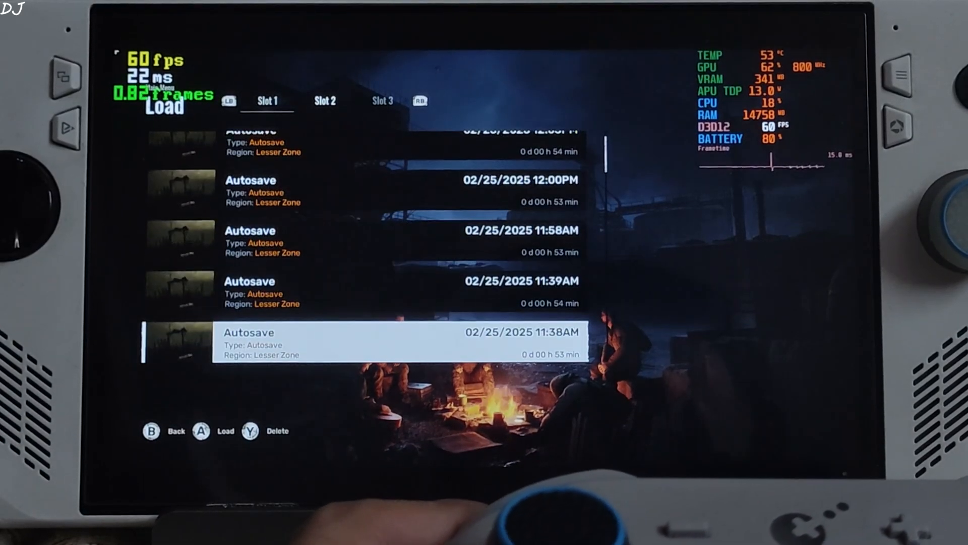
{"action": "left_click", "coordinate": [199, 431]}
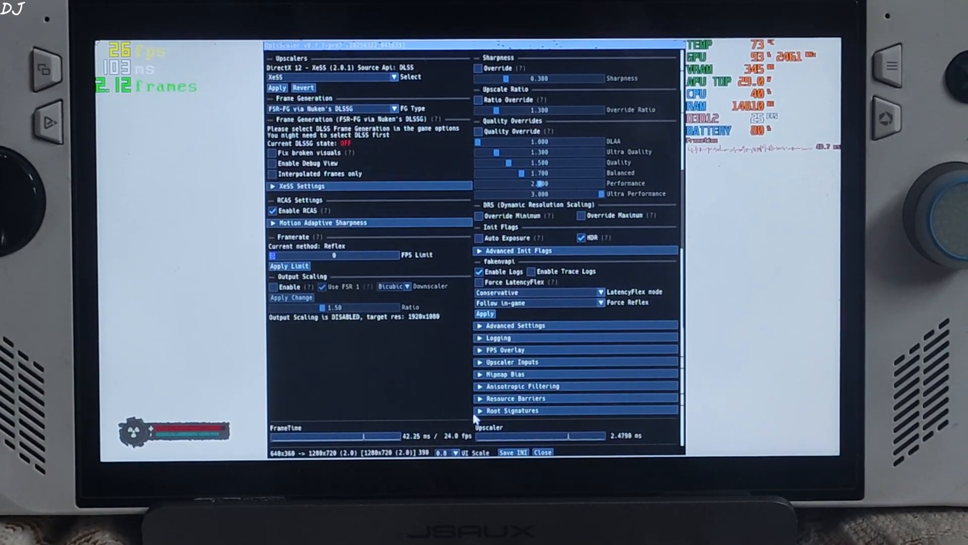
Enable Auto Exposure under Init Flags, save the INI and close the OptiScaler overlay.
{"action": "left_click", "coordinate": [452, 452]}
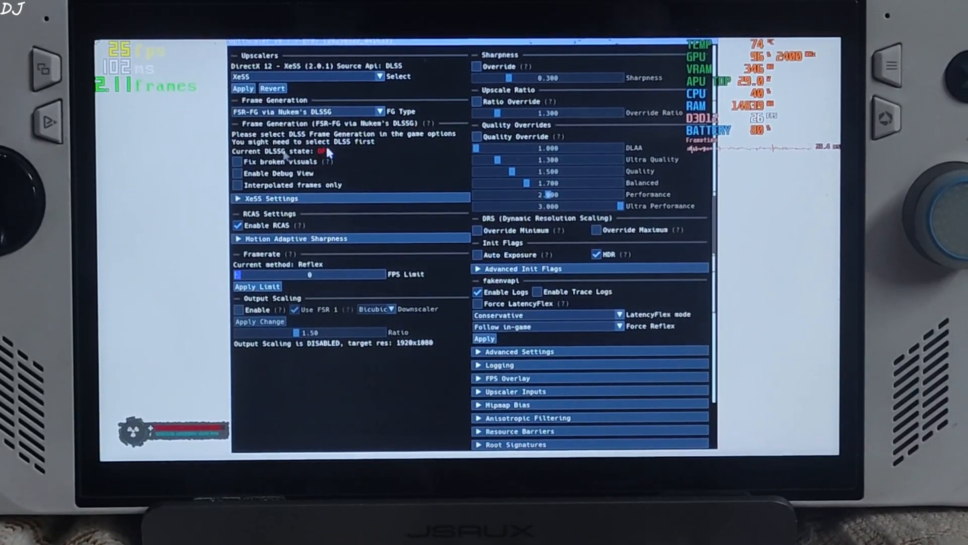
{"action": "mouse_move", "coordinate": [447, 299]}
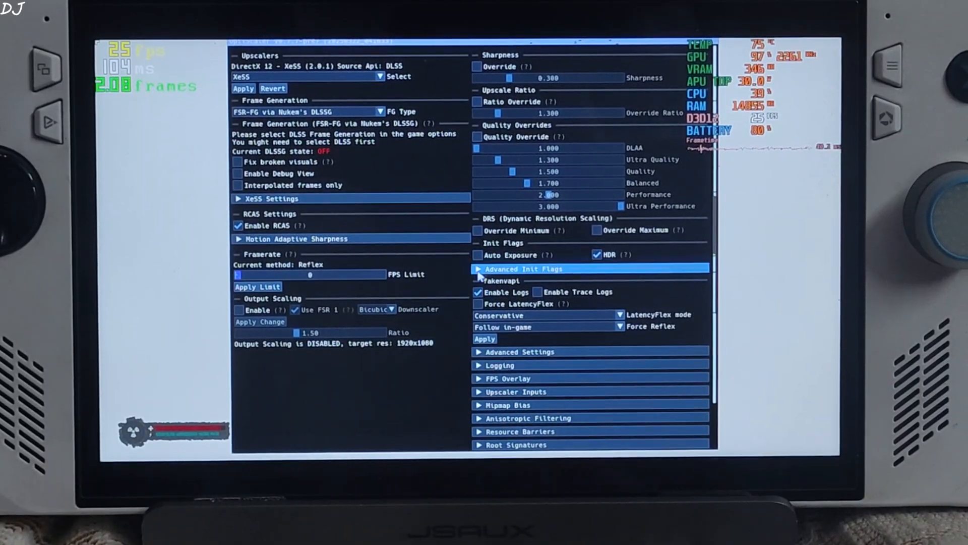
{"action": "left_click", "coordinate": [478, 255]}
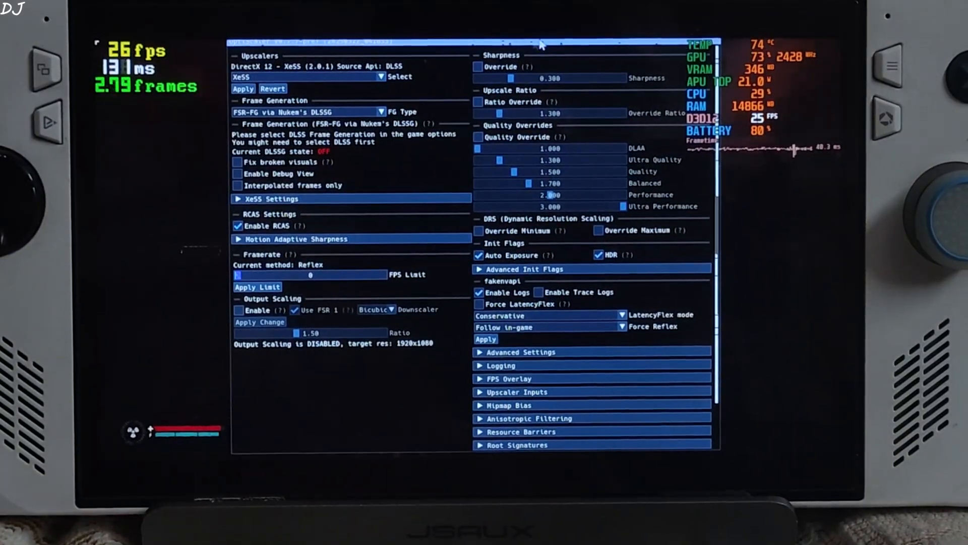
{"action": "scroll", "scroll_direction": "down", "scroll_amount": 3}
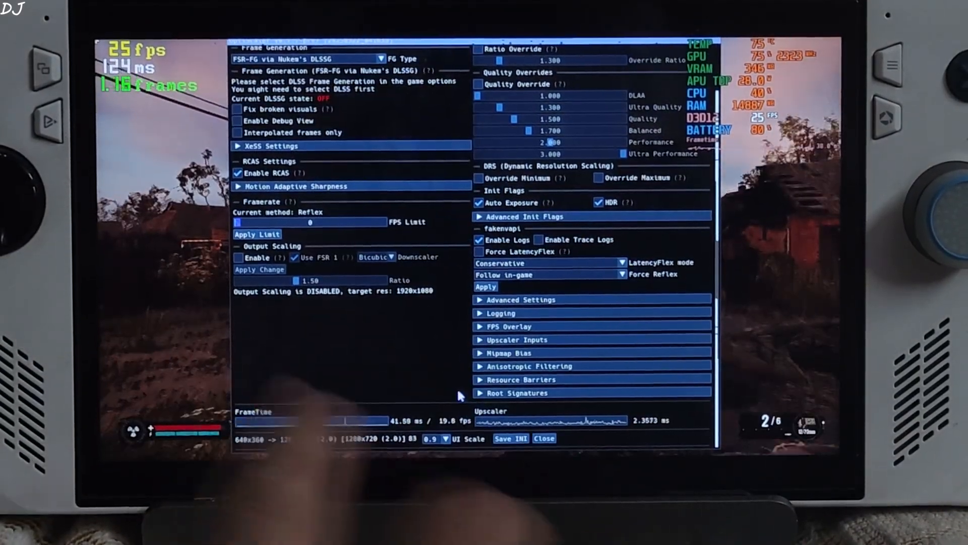
{"action": "left_click", "coordinate": [510, 438]}
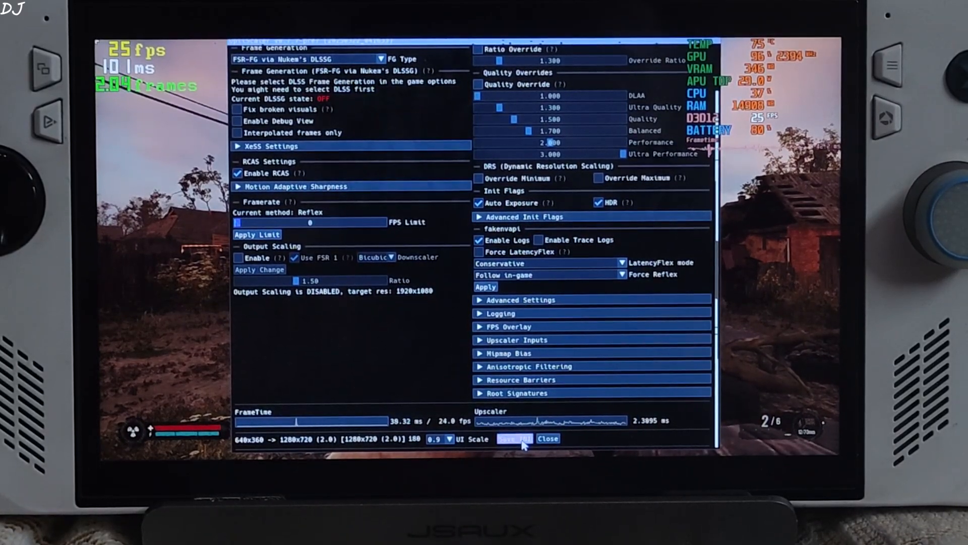
{"action": "left_click", "coordinate": [546, 438]}
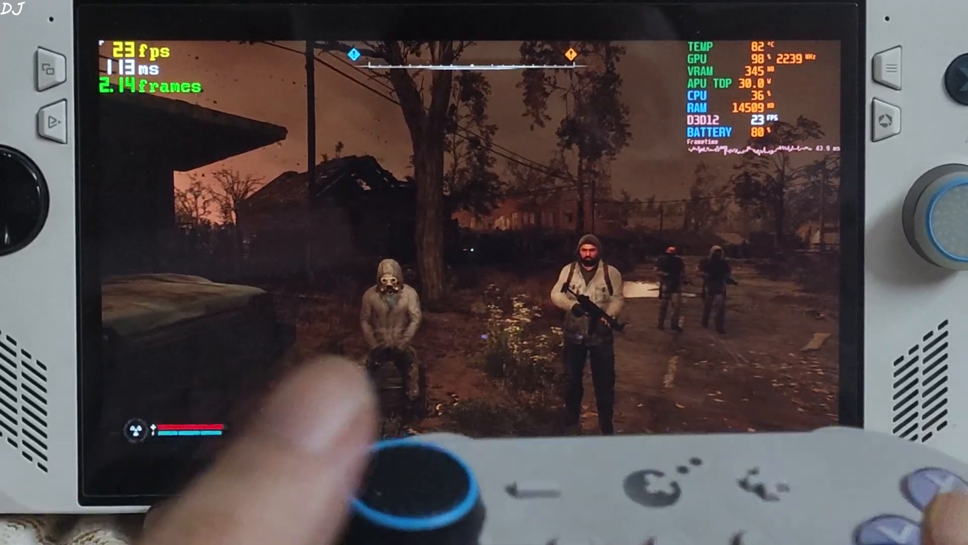